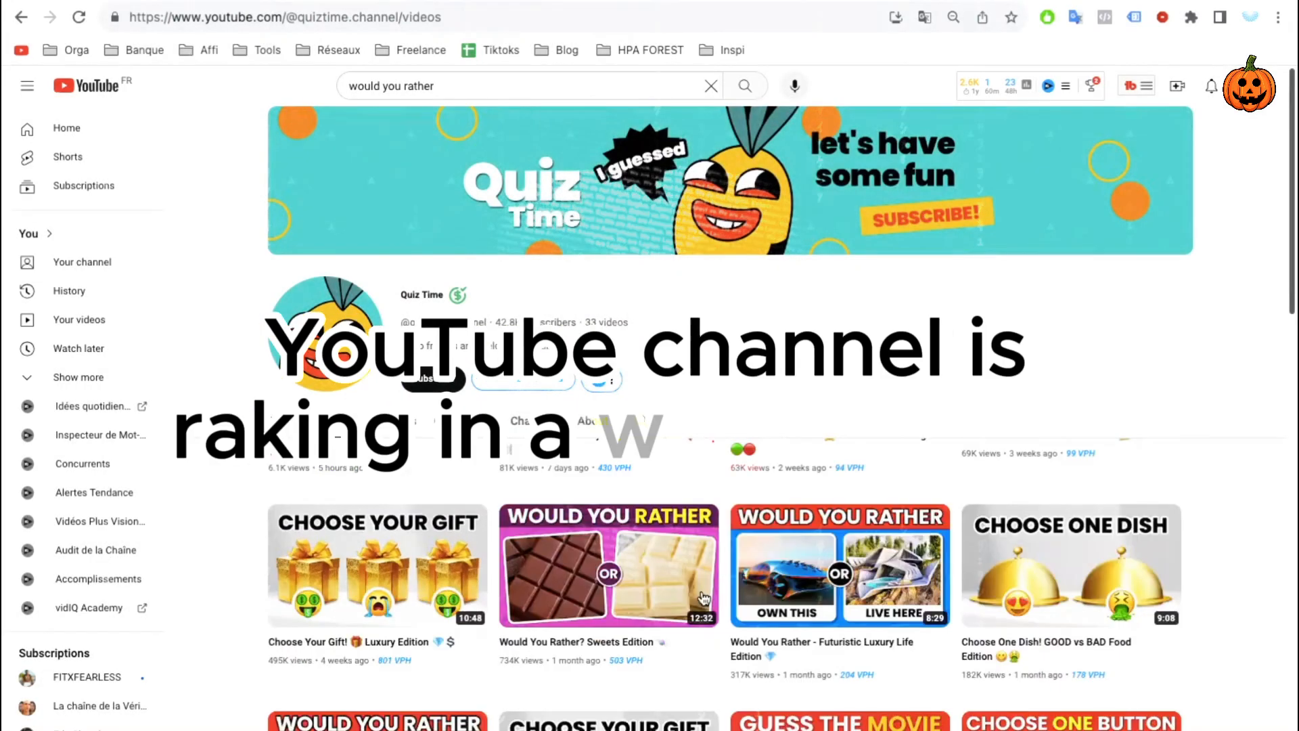
Step: Review the Quiz Time channel's earnings on Social Blade, then browse the Quiz Blitz stats
scroll(down, 3)
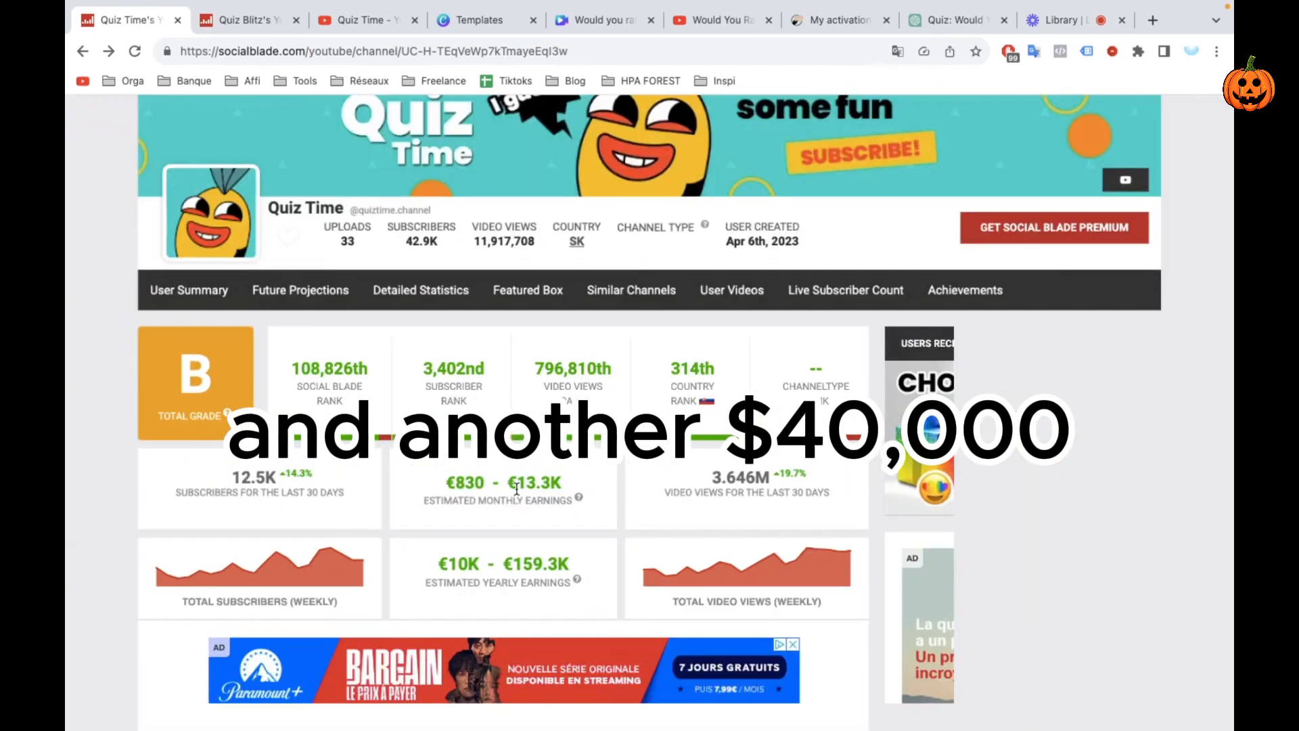
click(244, 20)
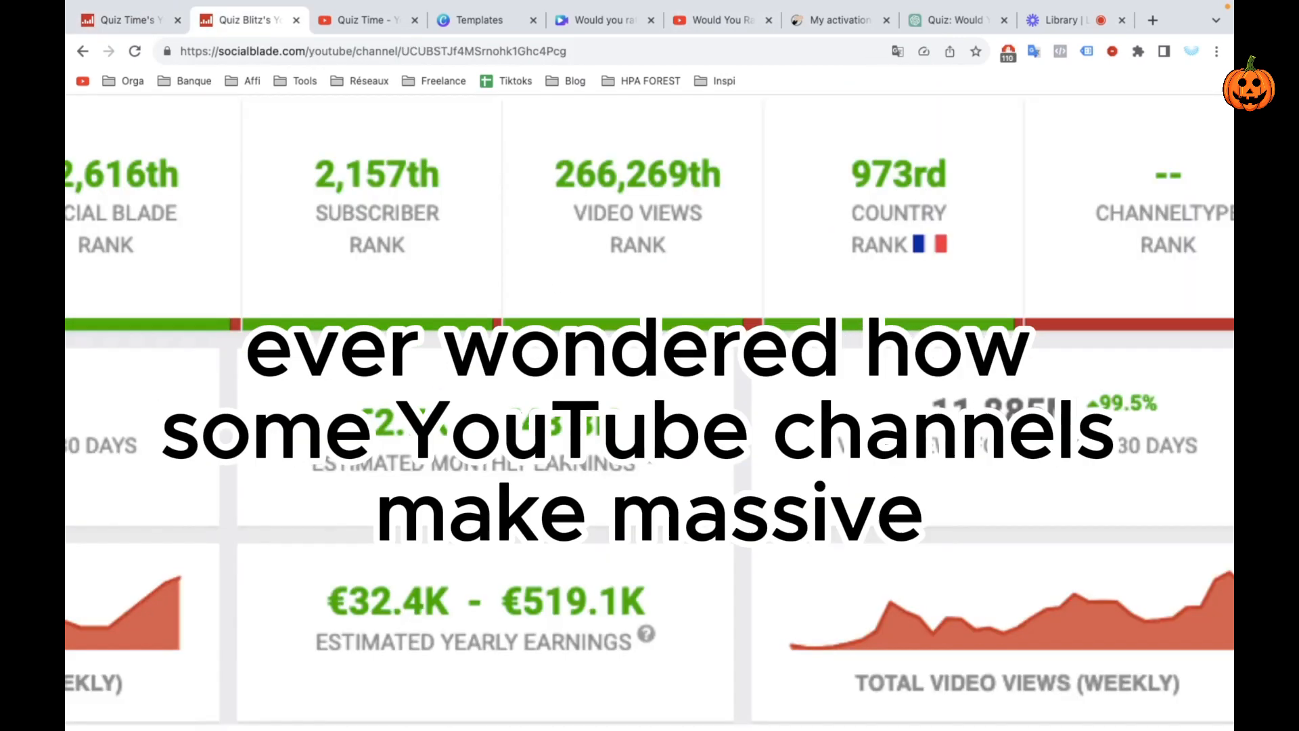
scroll(up, 3)
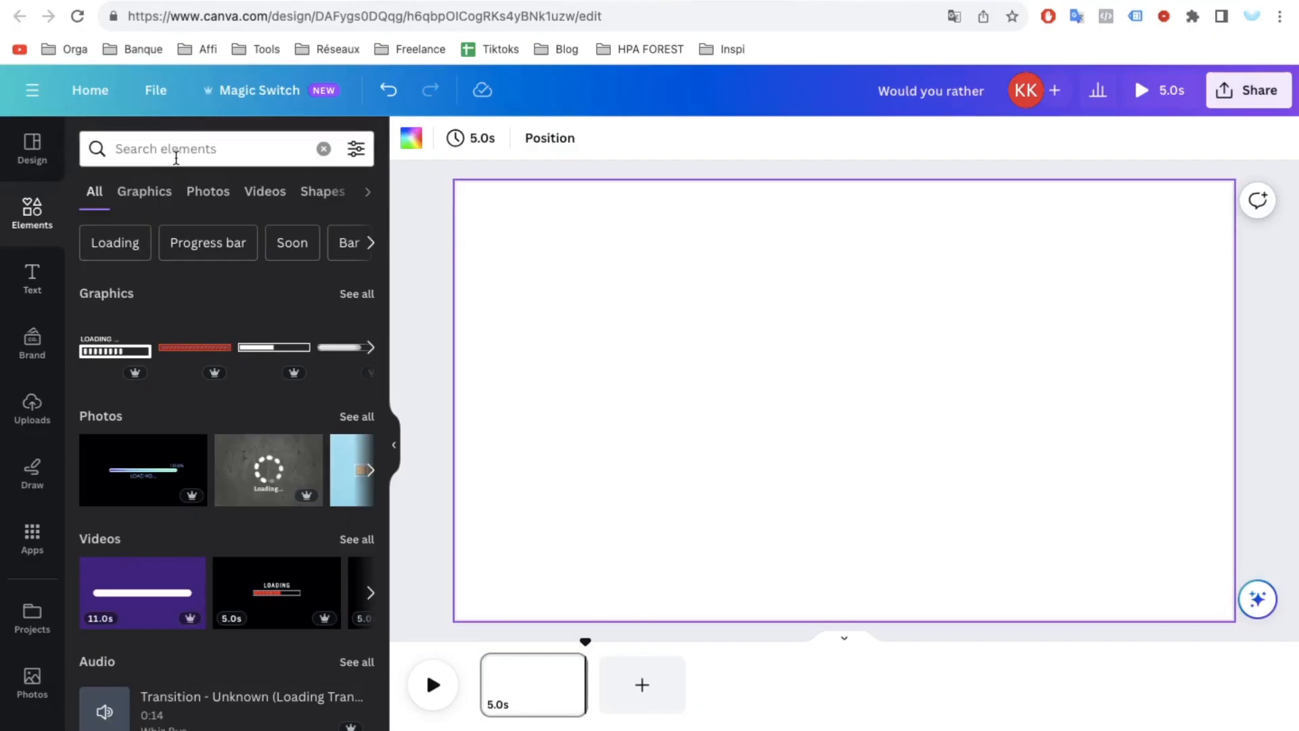
Step: Search Elements for 'spiral' and add the red spiral background video to the slide
text(spira)
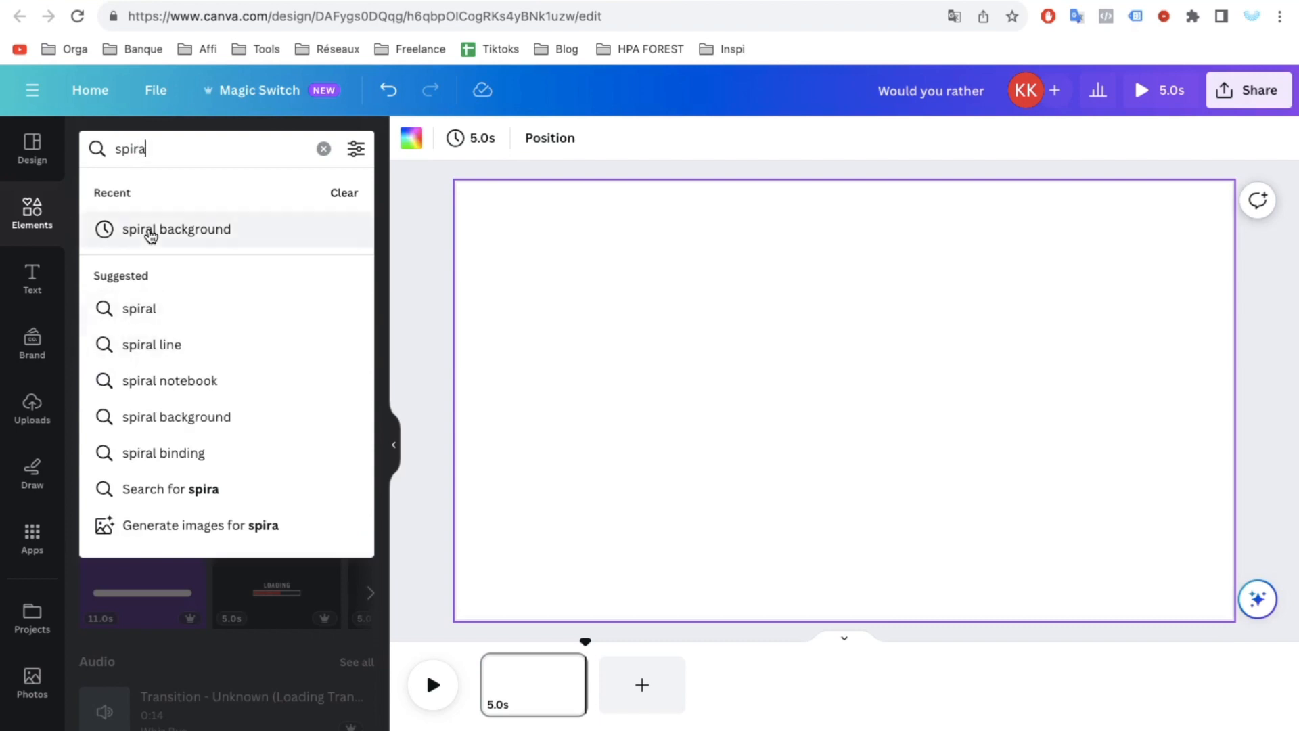
click(176, 228)
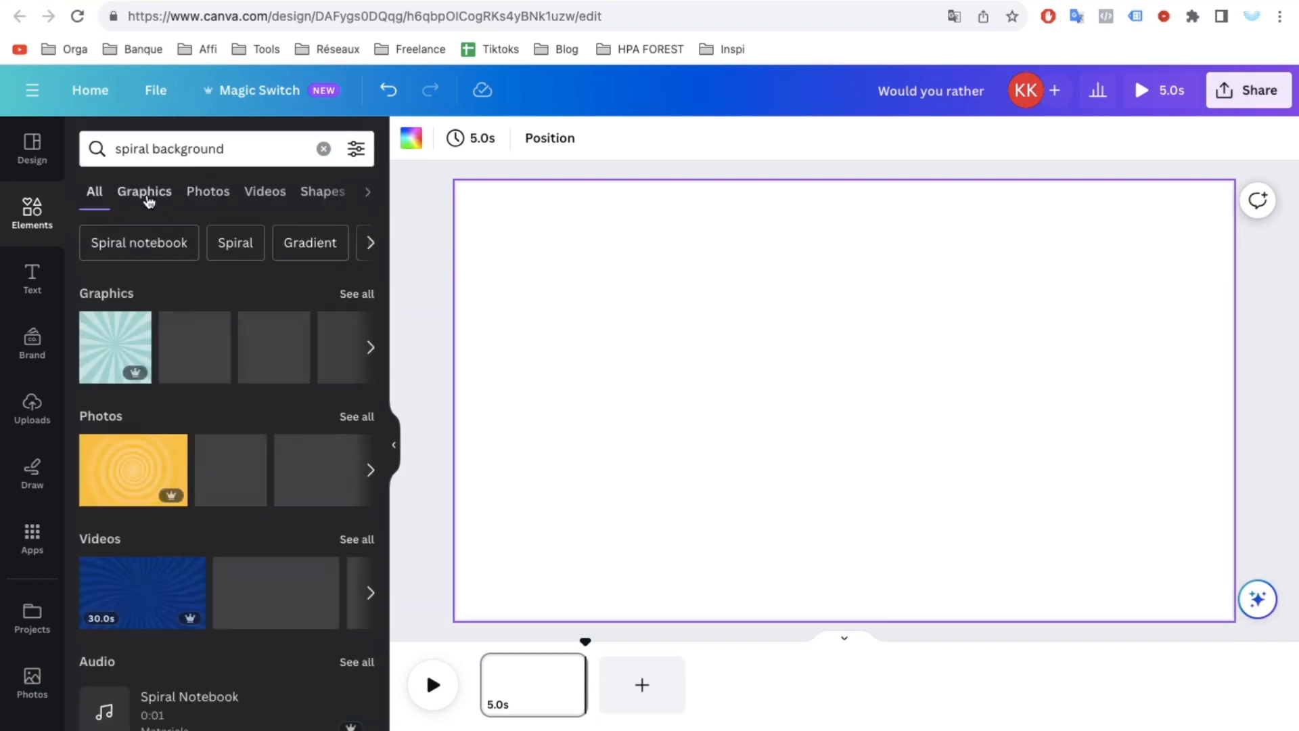
click(264, 192)
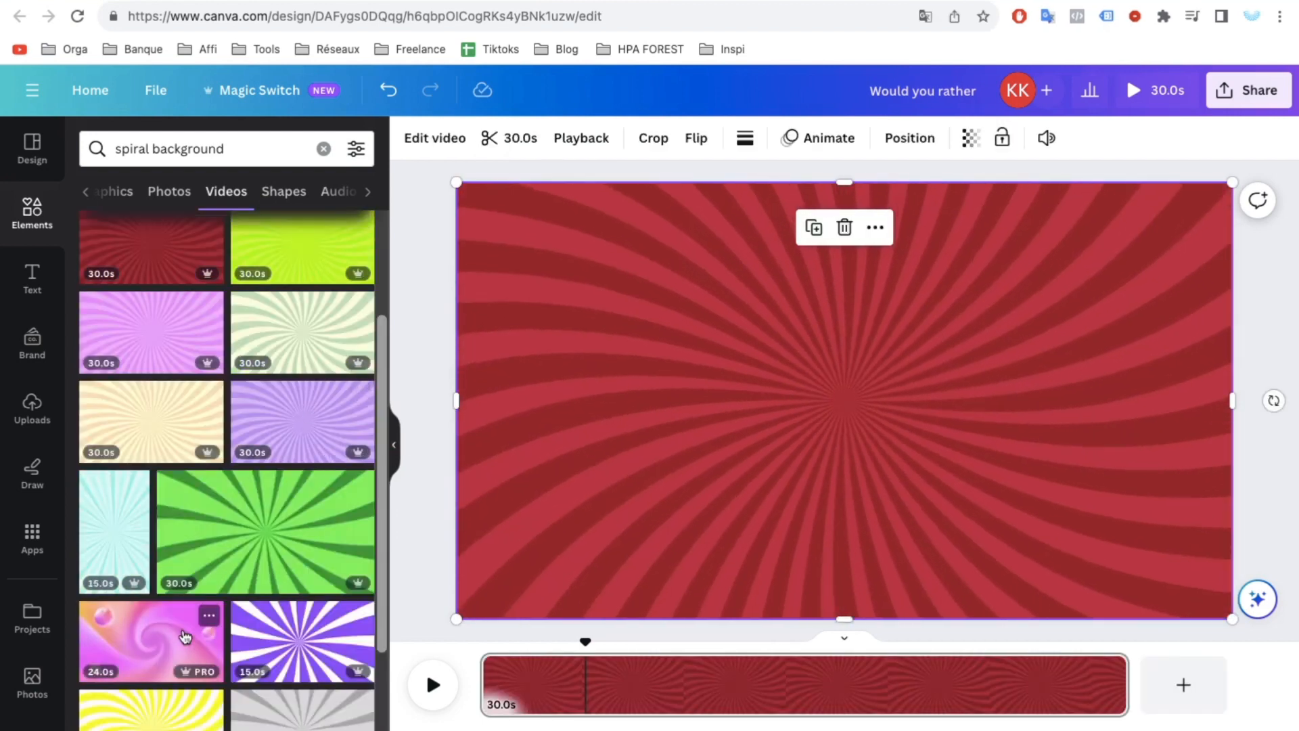
click(32, 280)
text(Would you rather ?)
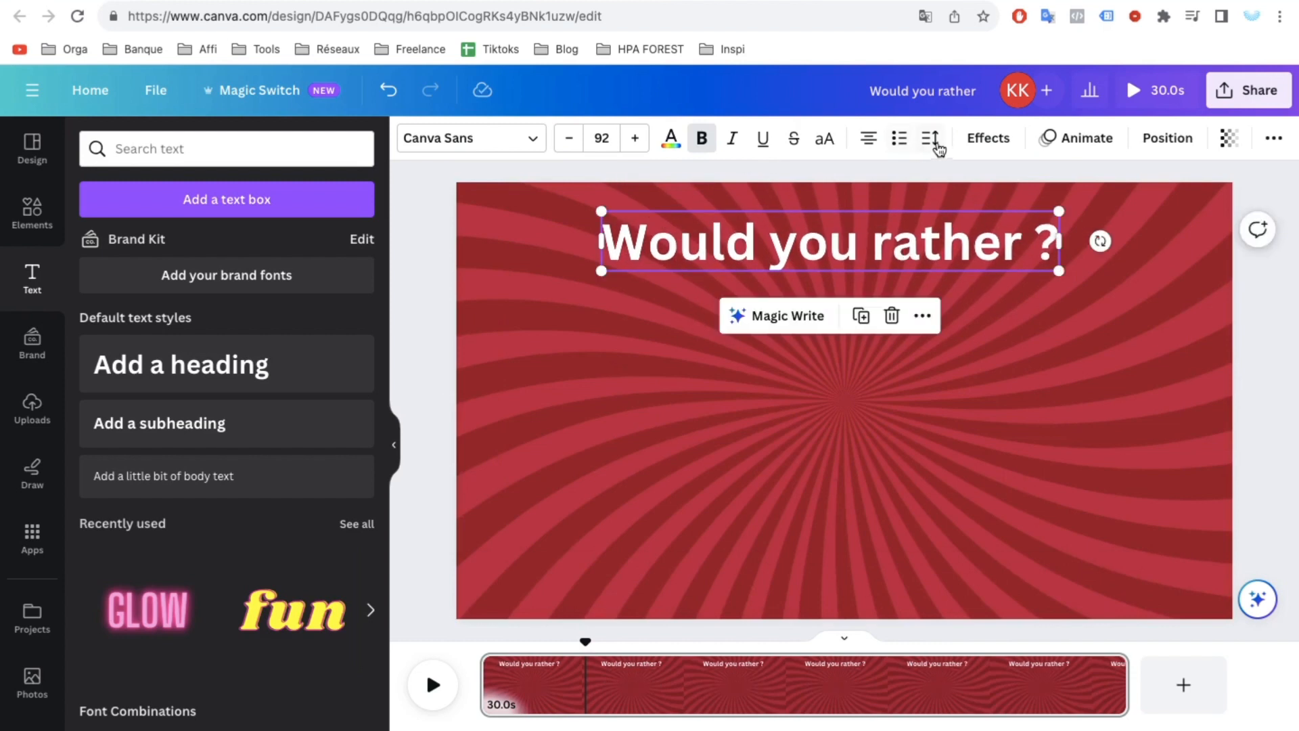
Step: Give the 'Would you rather ?' title a drop shadow effect, then search Elements for frames
click(988, 137)
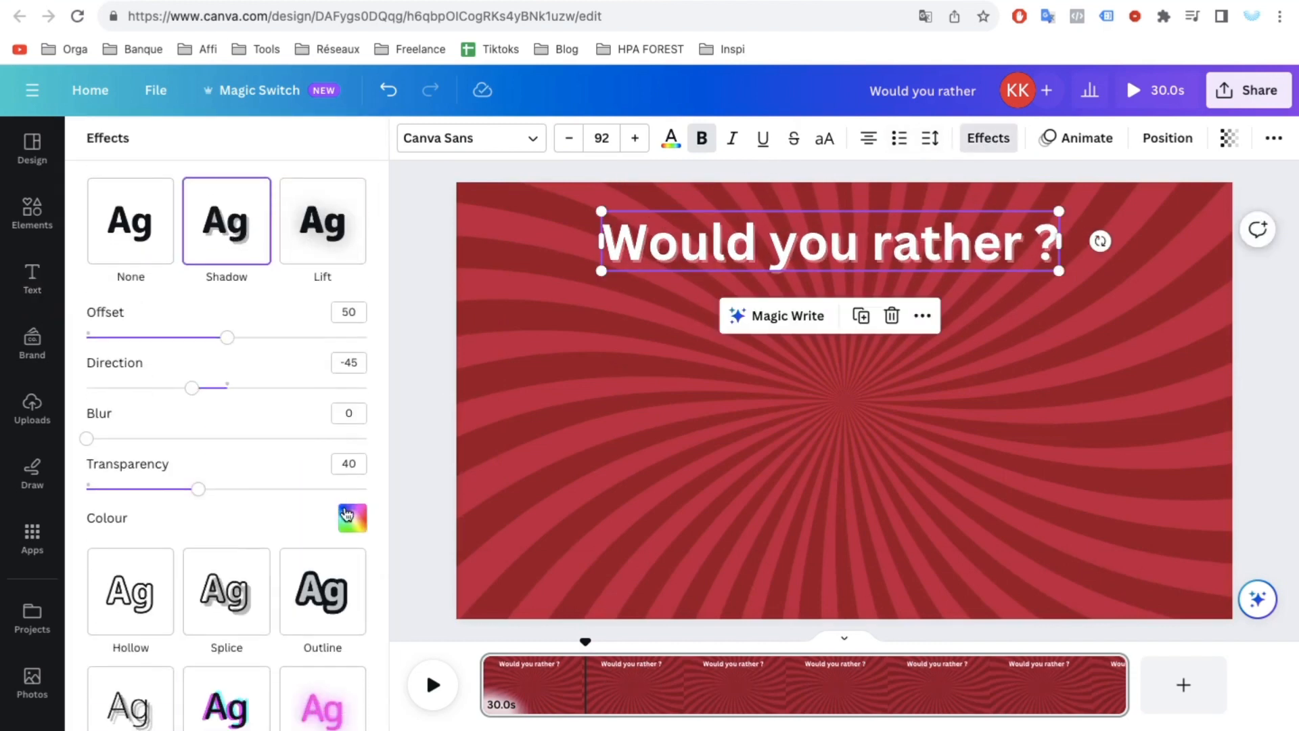
click(32, 278)
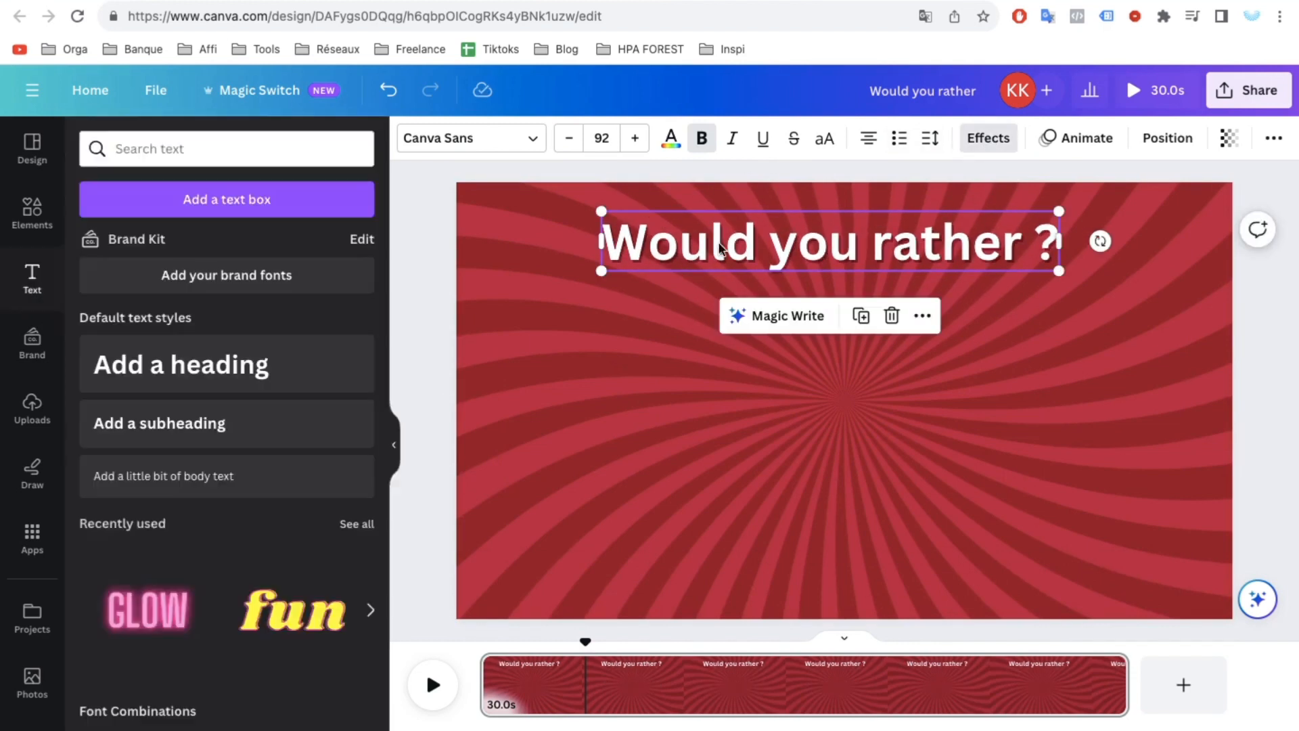
text(frame)
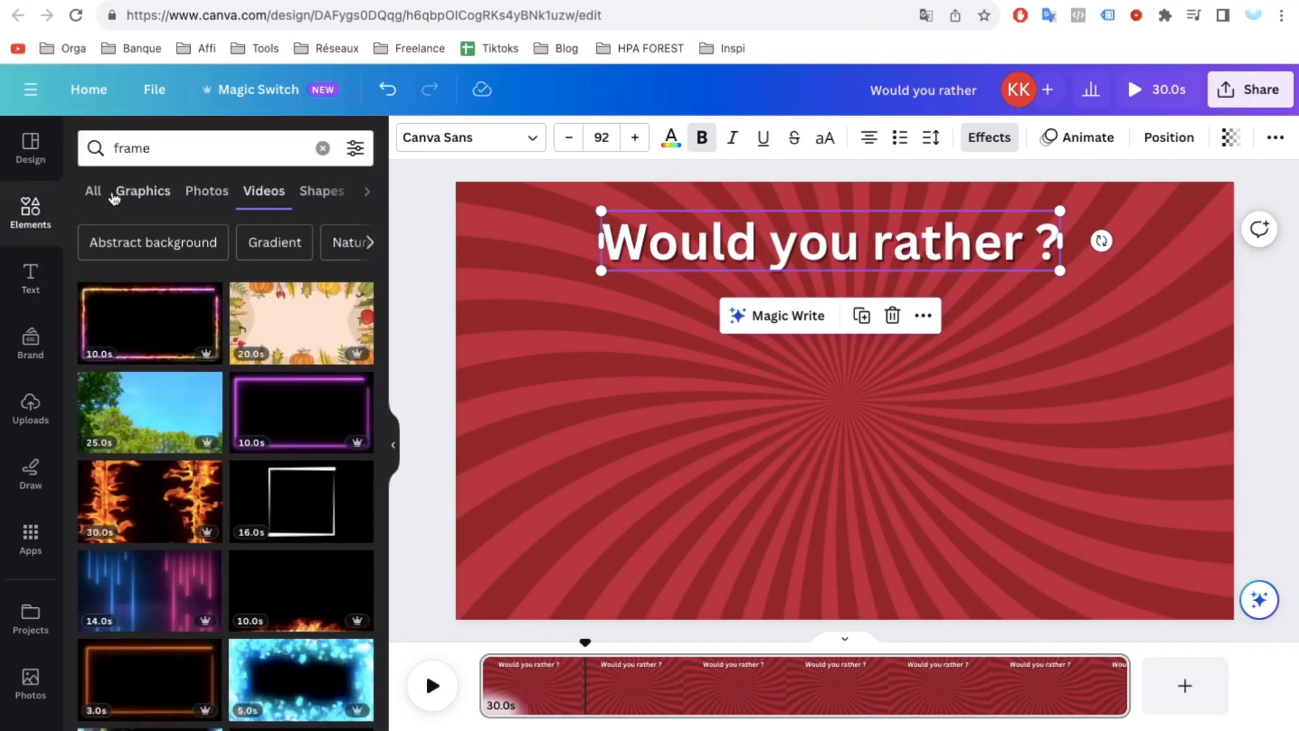
Step: Add wavy-edged frames and fill them with lion and crocodile photos
click(92, 191)
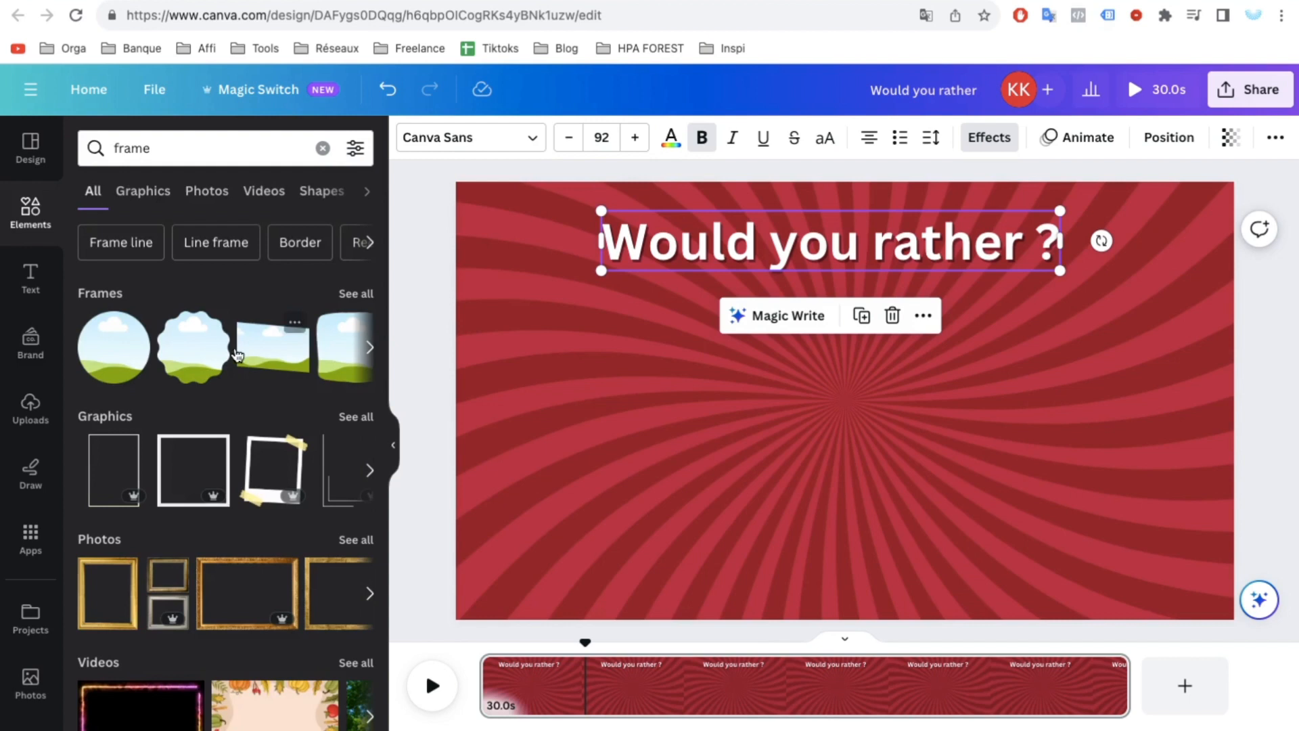
click(191, 346)
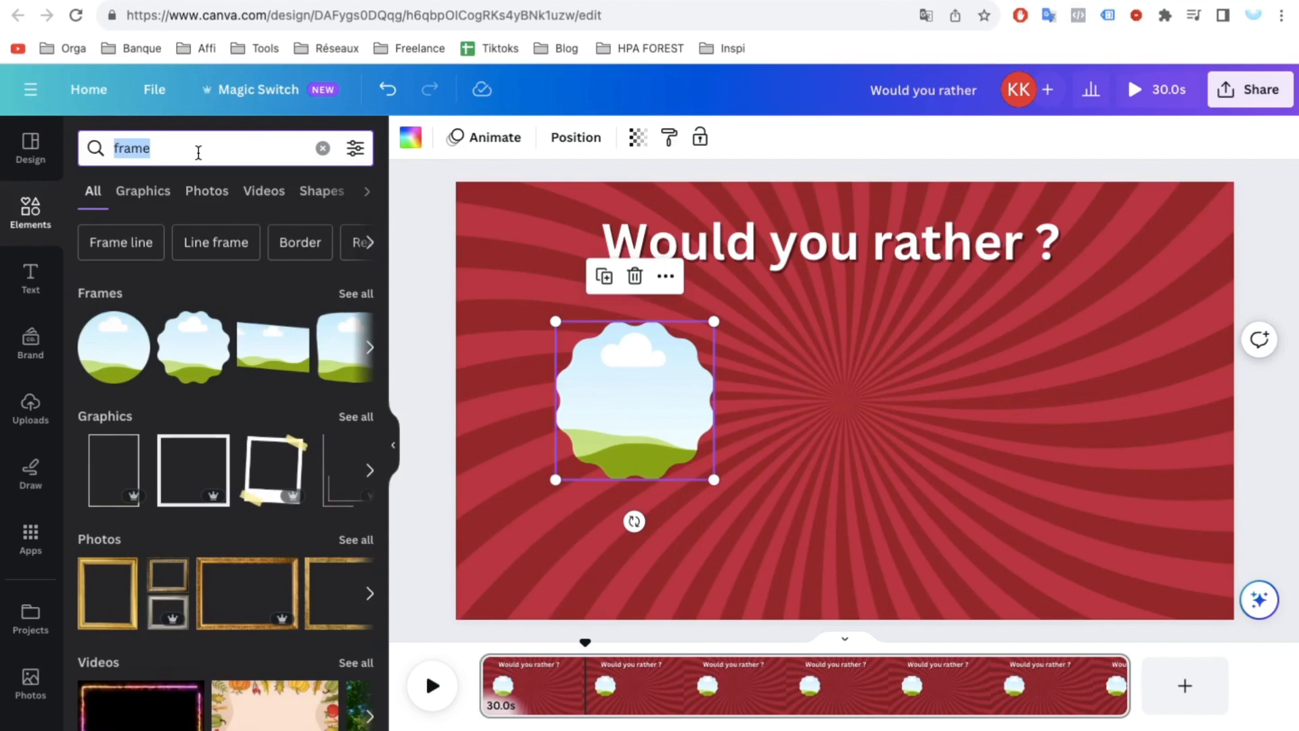
text(lion)
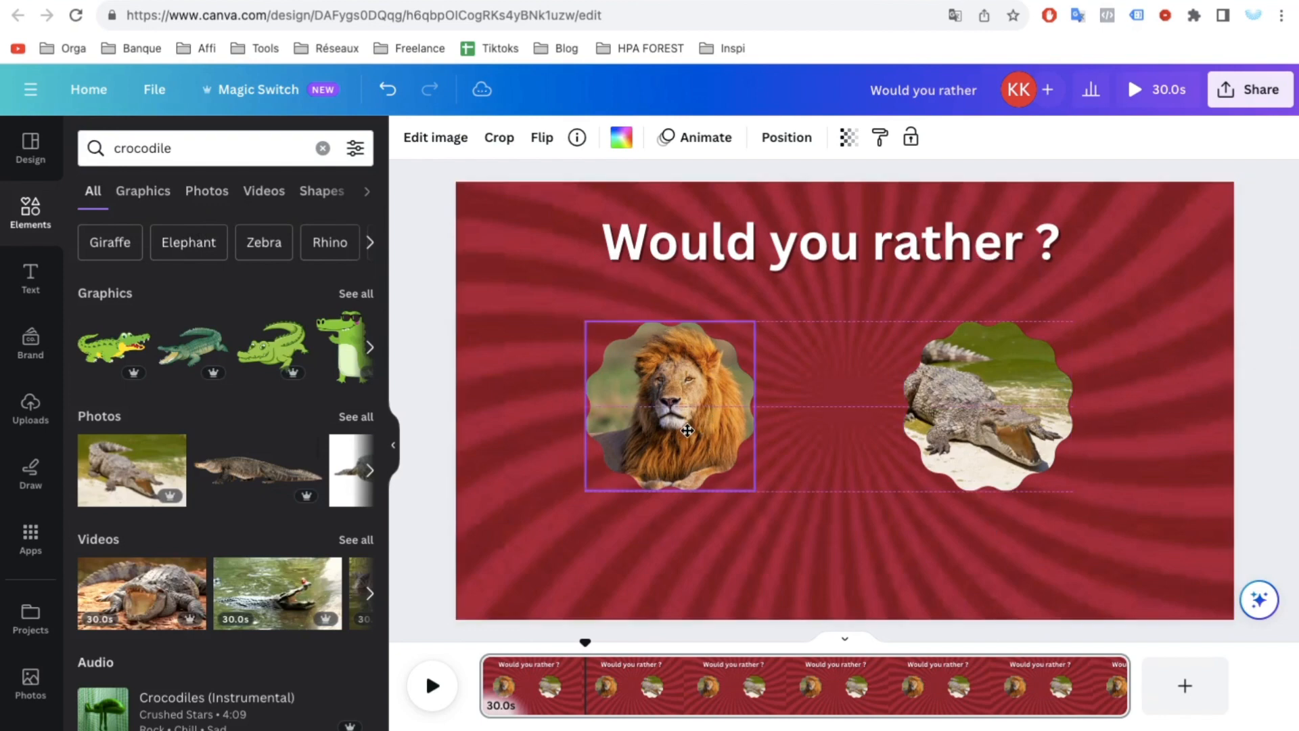
click(985, 406)
text(shape)
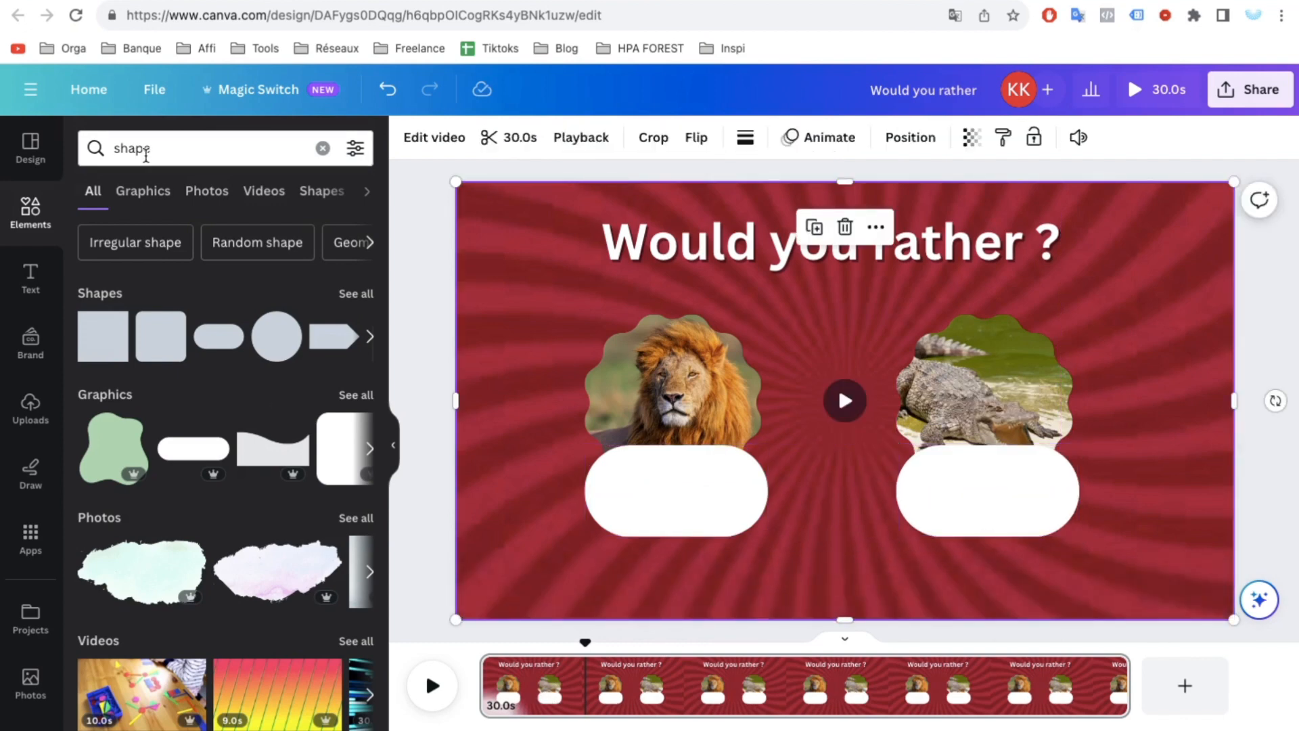
Step: Add a heading text box between the lion and crocodile frames for a label
click(30, 278)
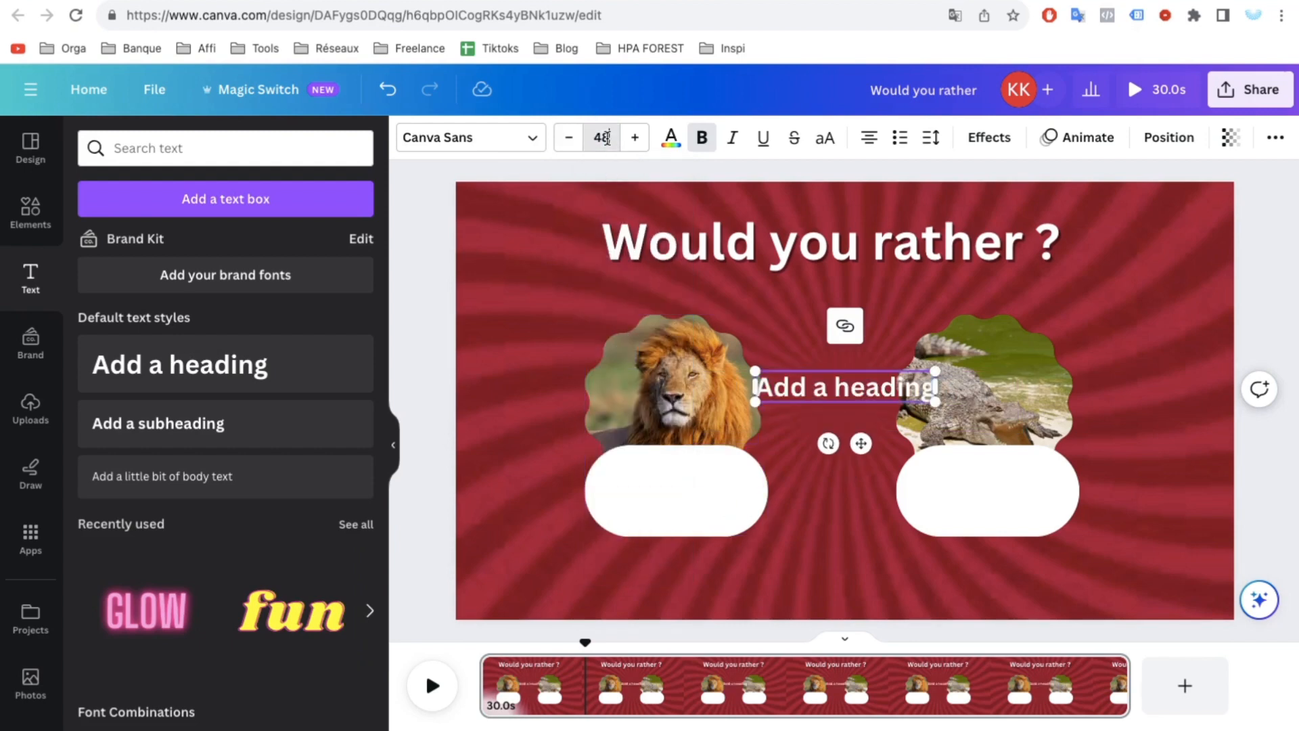
Step: Label the shapes 'Travel the world alone' and 'Travel the world with friends' in smaller black text
click(671, 137)
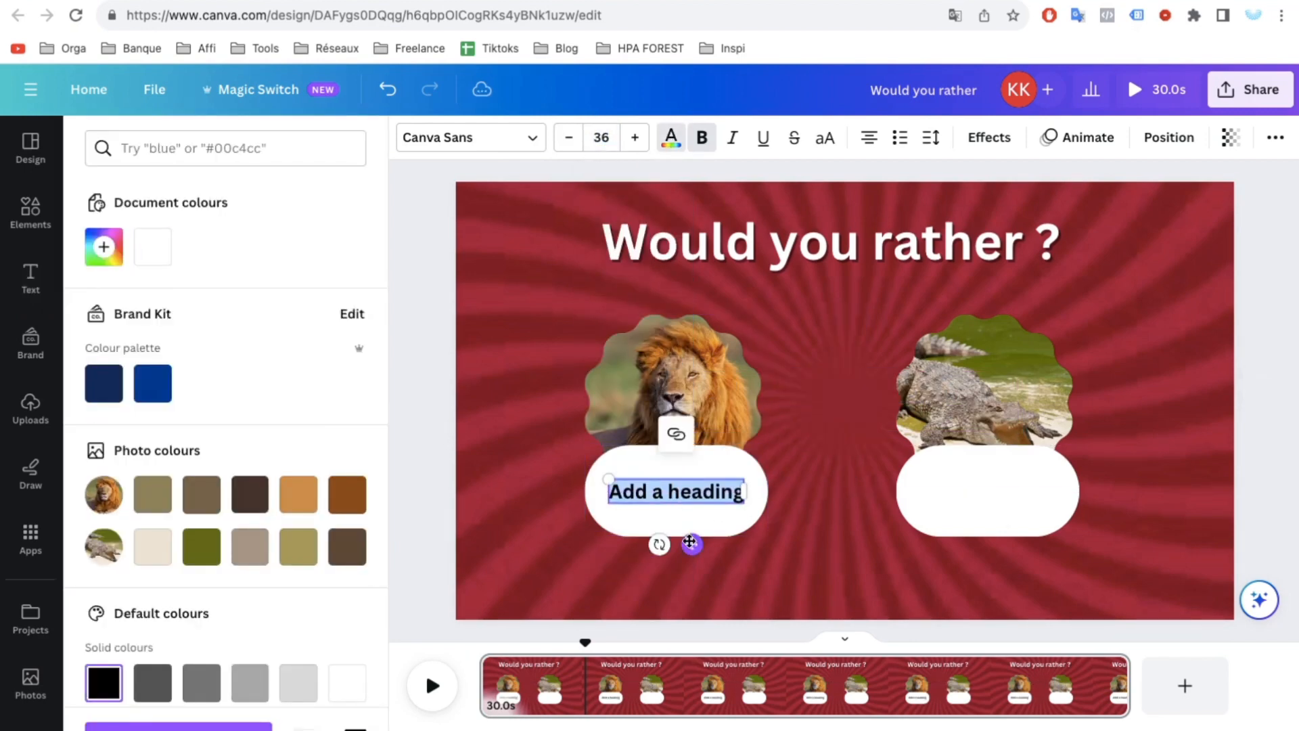
click(332, 15)
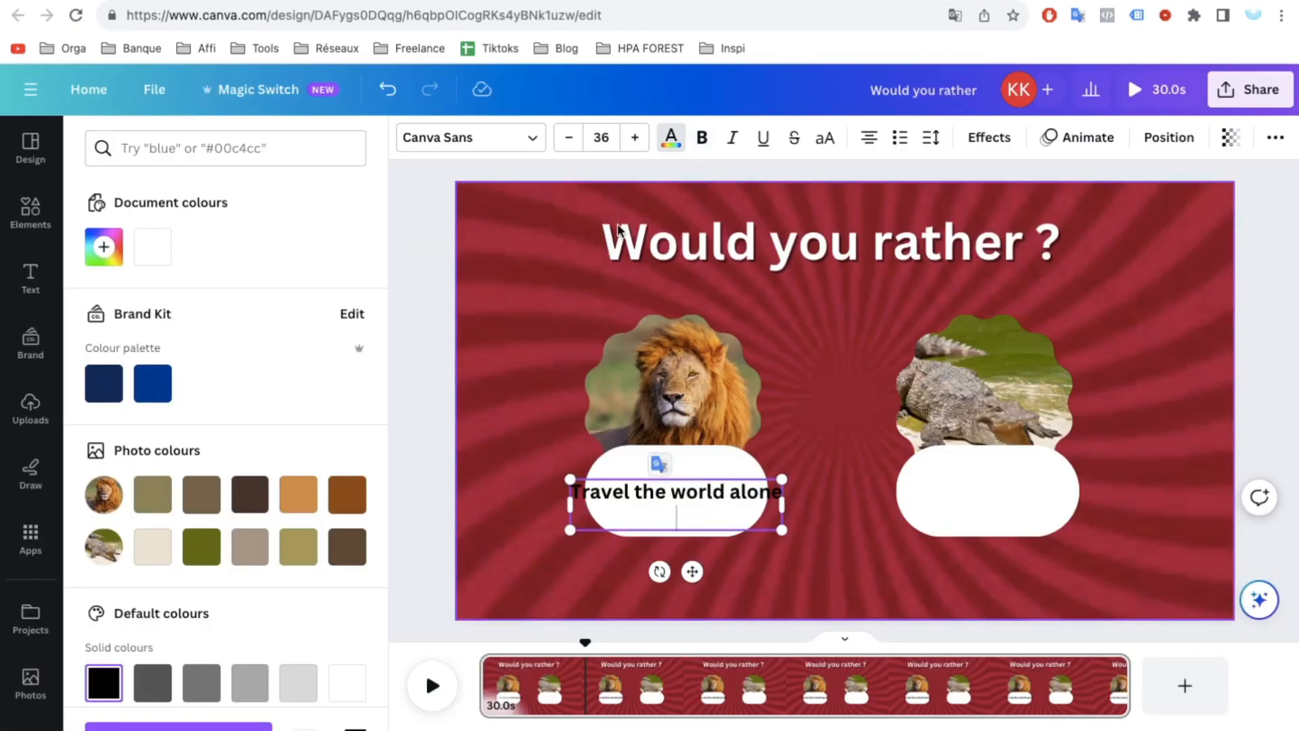
click(569, 138)
text(Travel the world with friends)
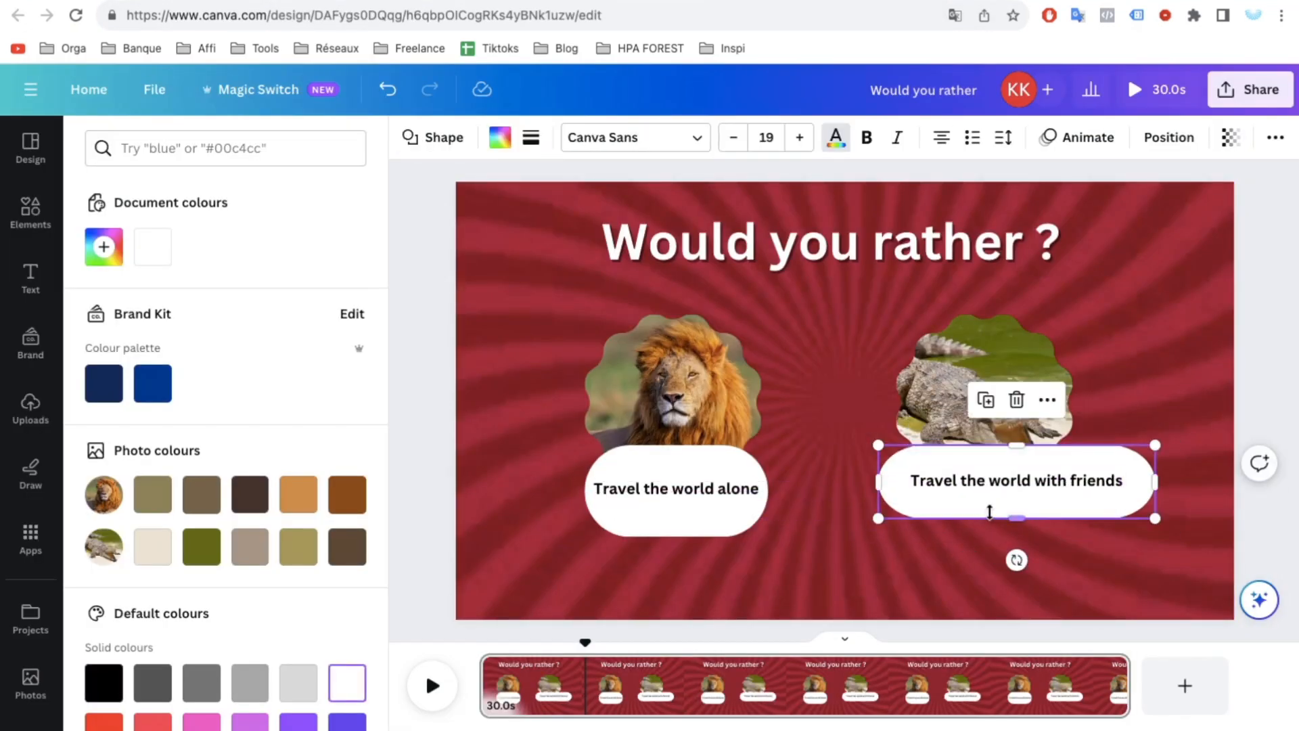
click(29, 277)
text(1)
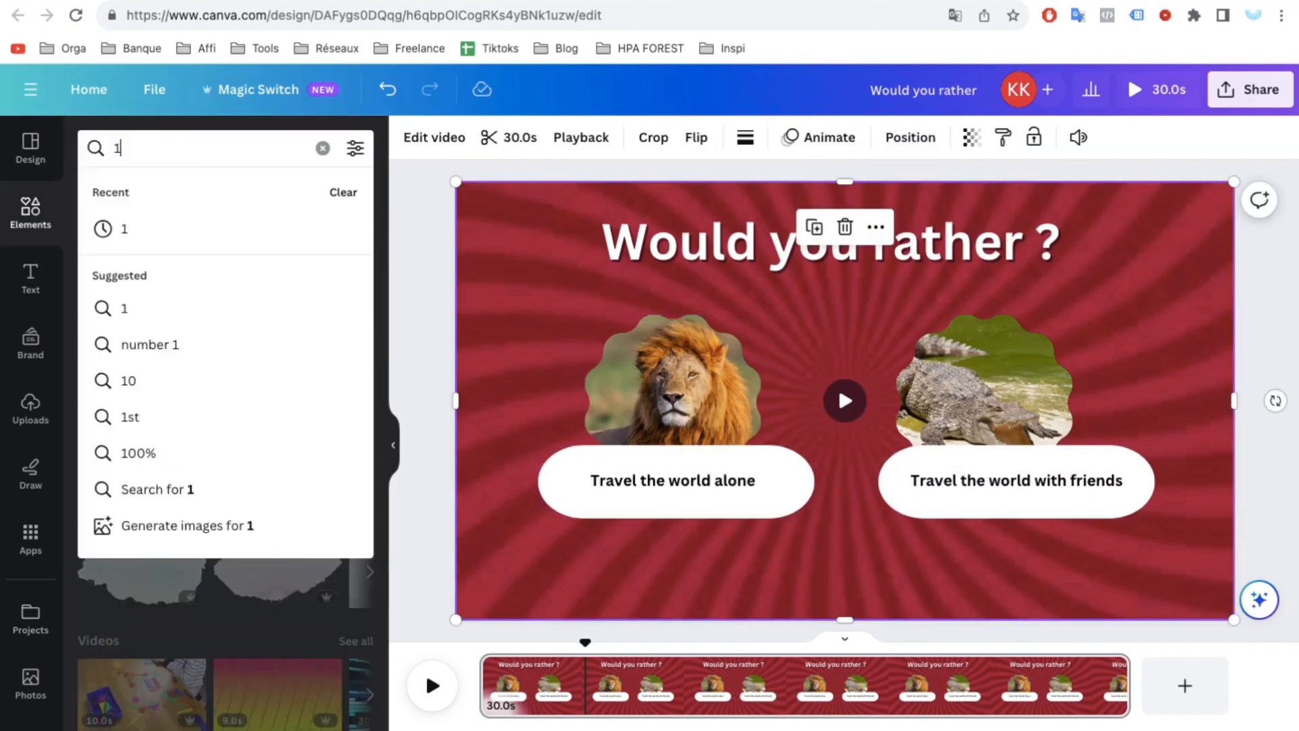
Step: Add a purple '1' badge and the striped loading-bar video to the slide
click(273, 347)
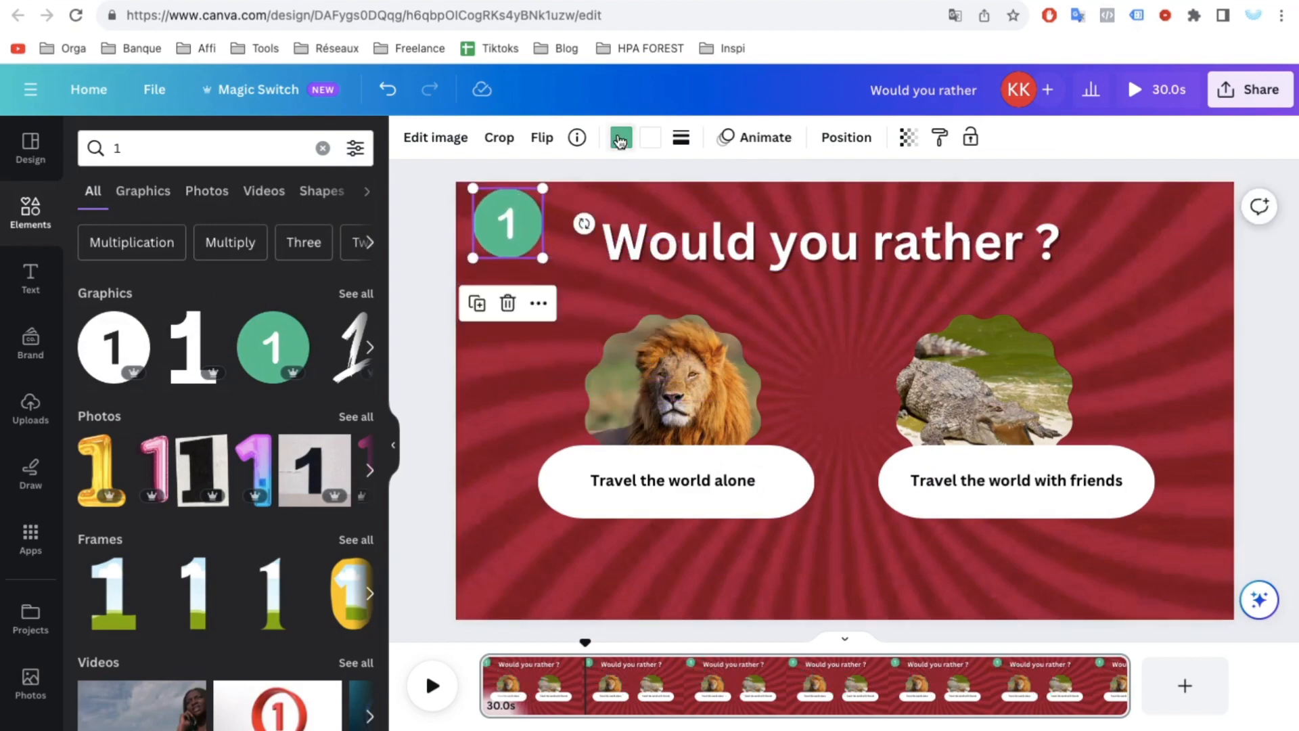
text(loa)
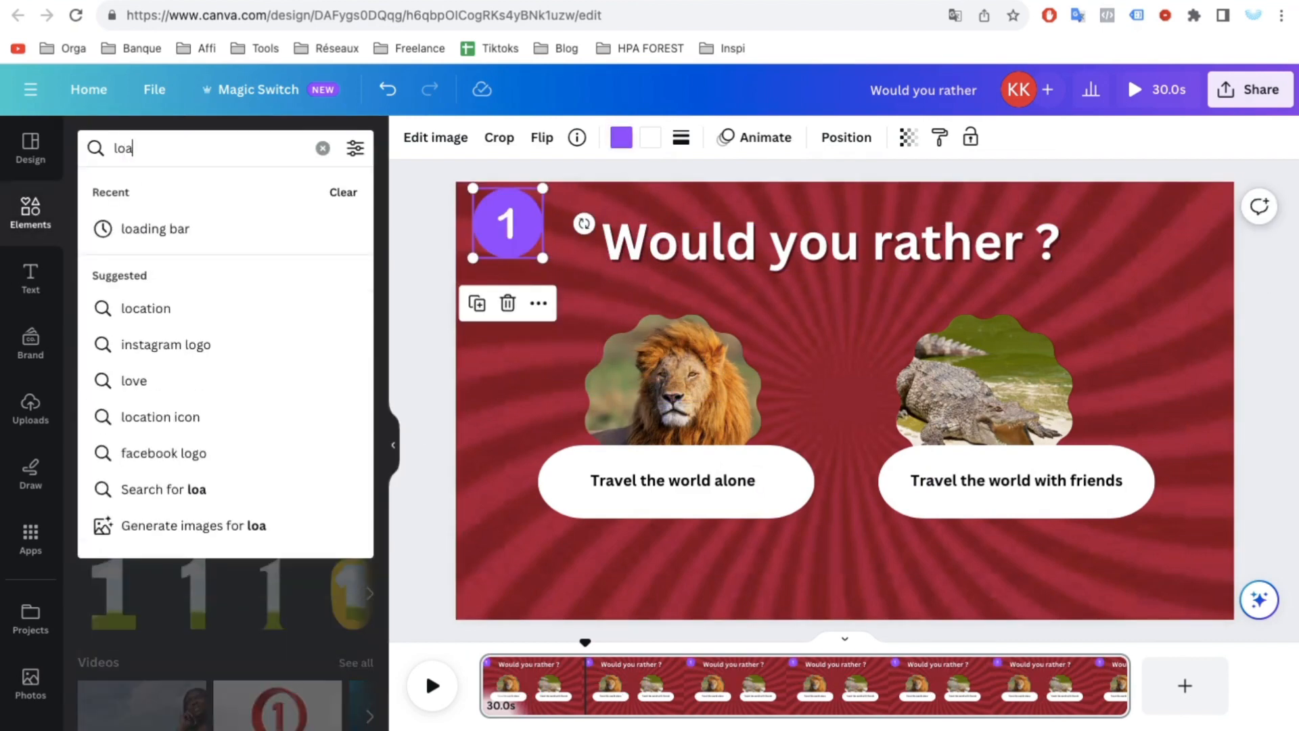
click(154, 229)
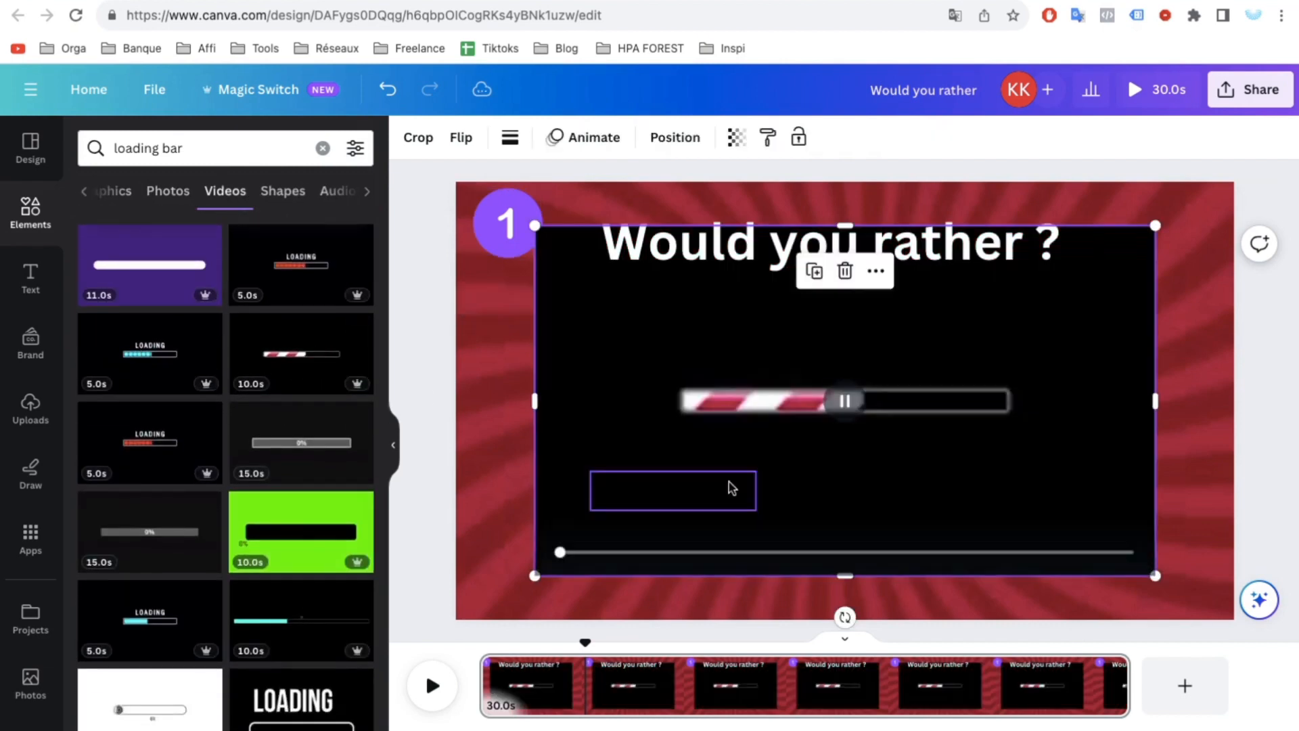
click(418, 137)
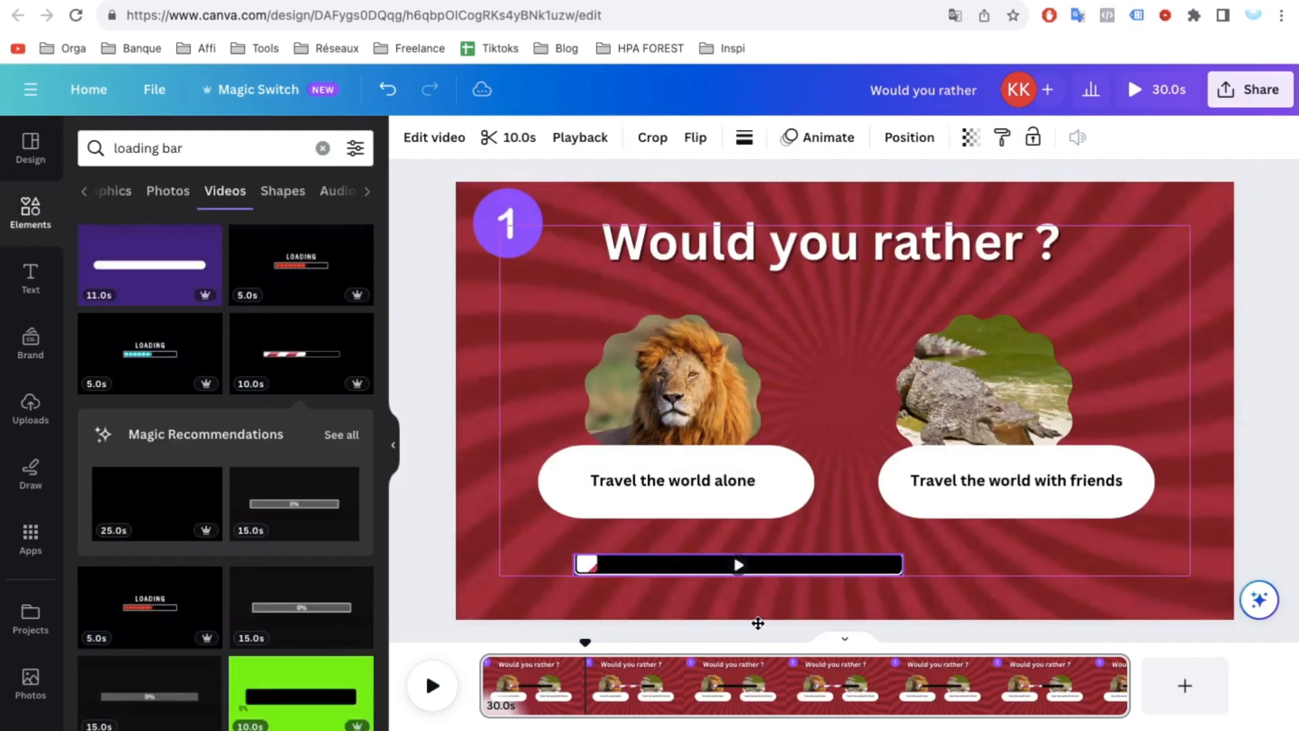
Step: Adjust the loading bar clip, then select the lion and crocodile options group for animation
right_click(737, 565)
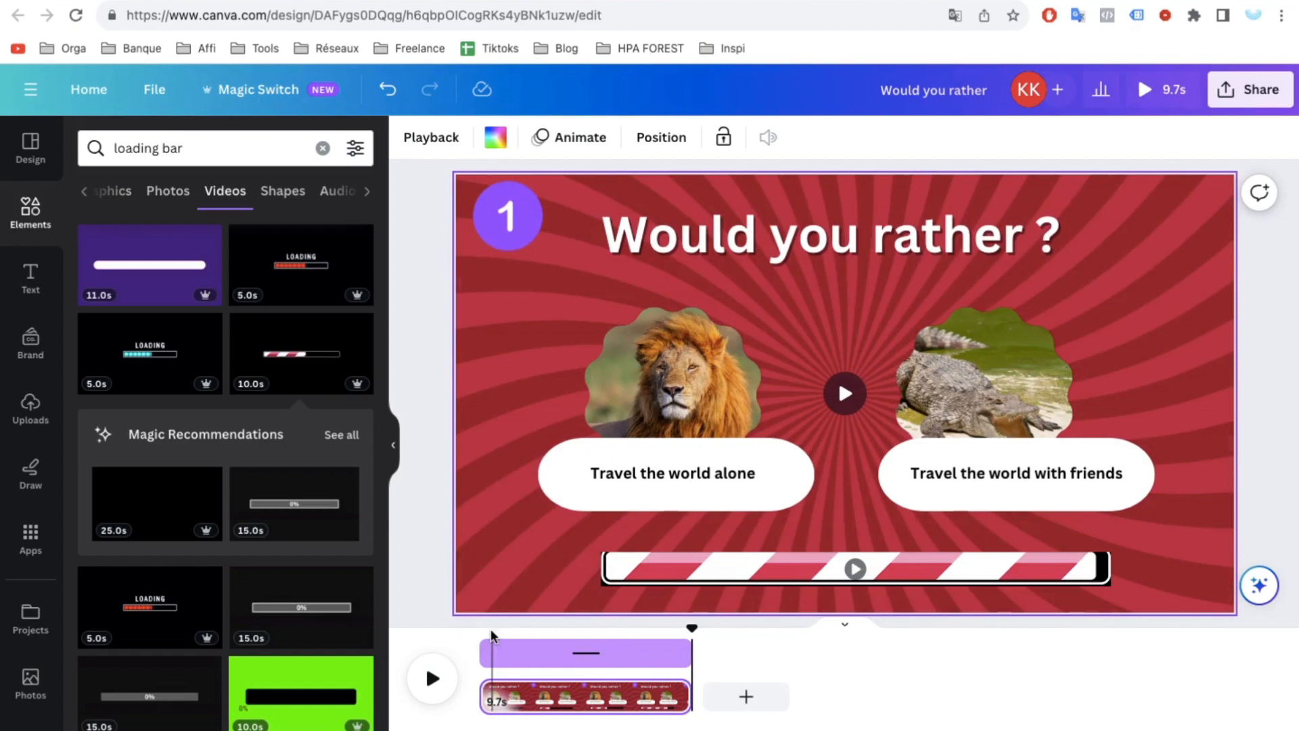
click(673, 373)
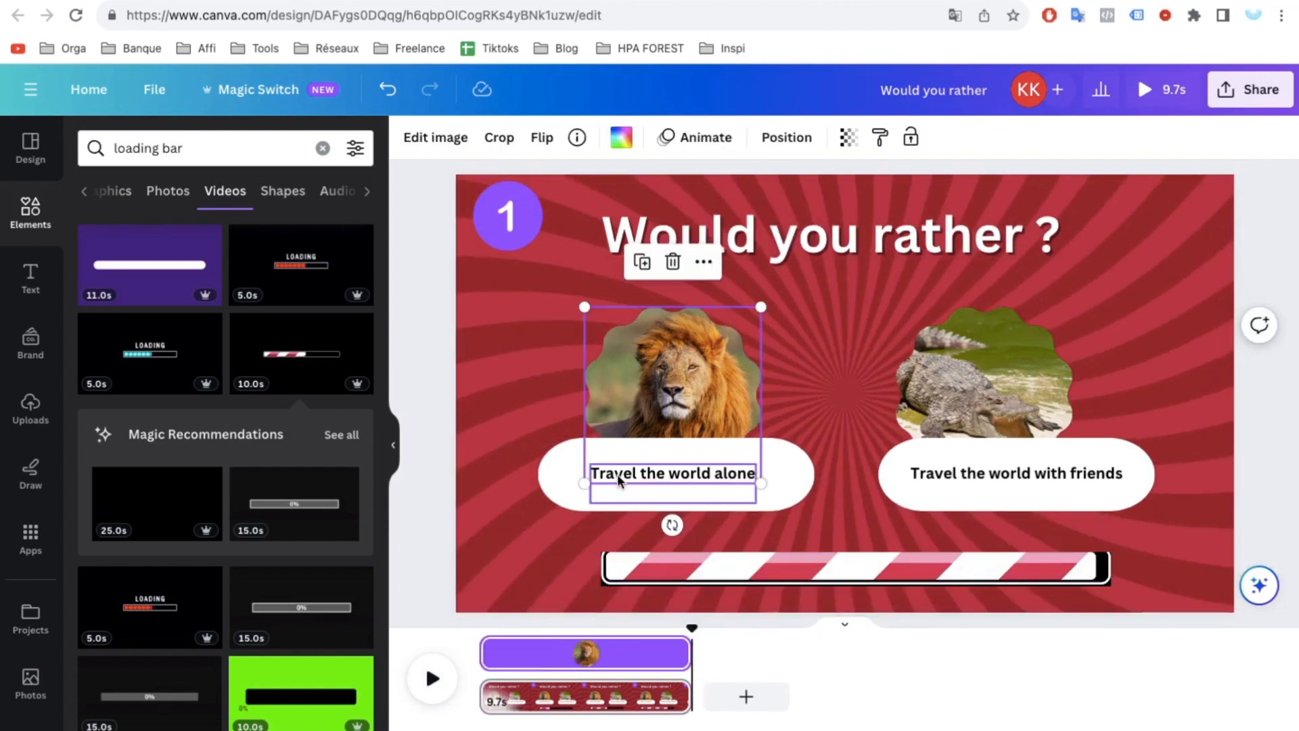
click(833, 365)
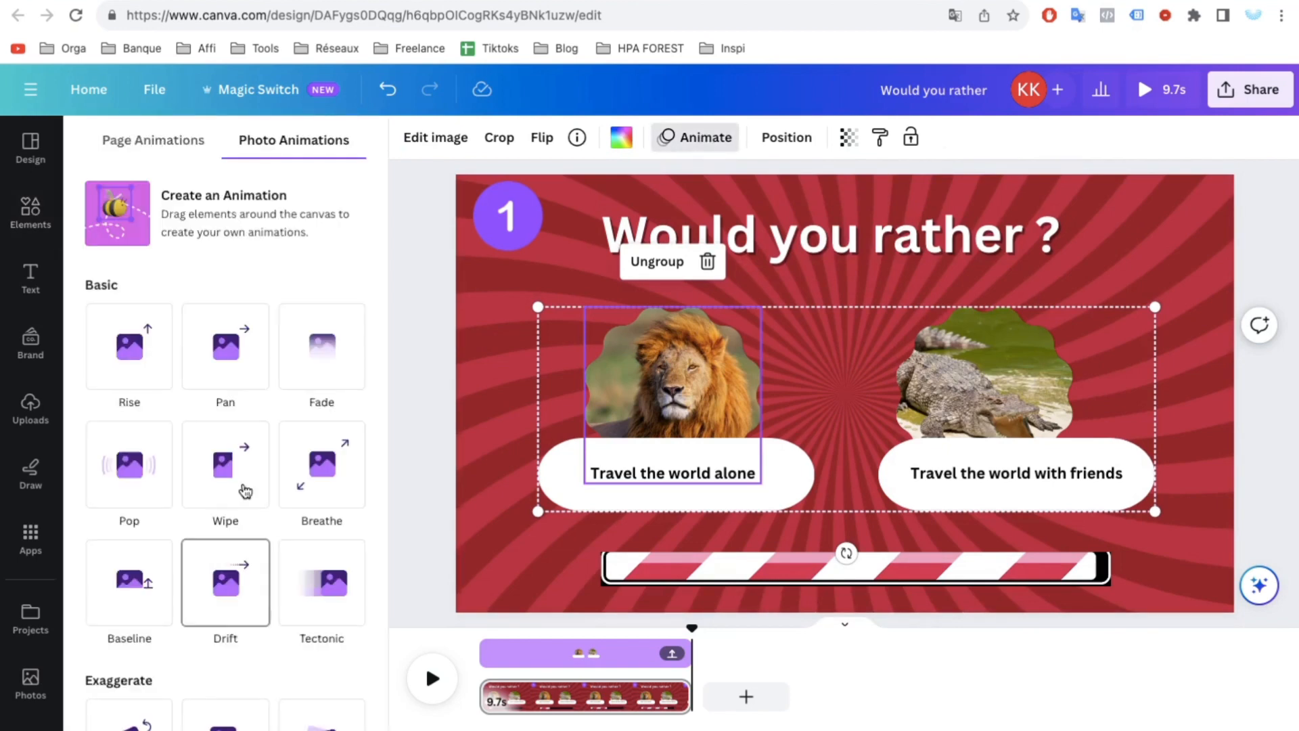
Step: Apply the Tectonic photo animation to the lion and crocodile options group
click(322, 584)
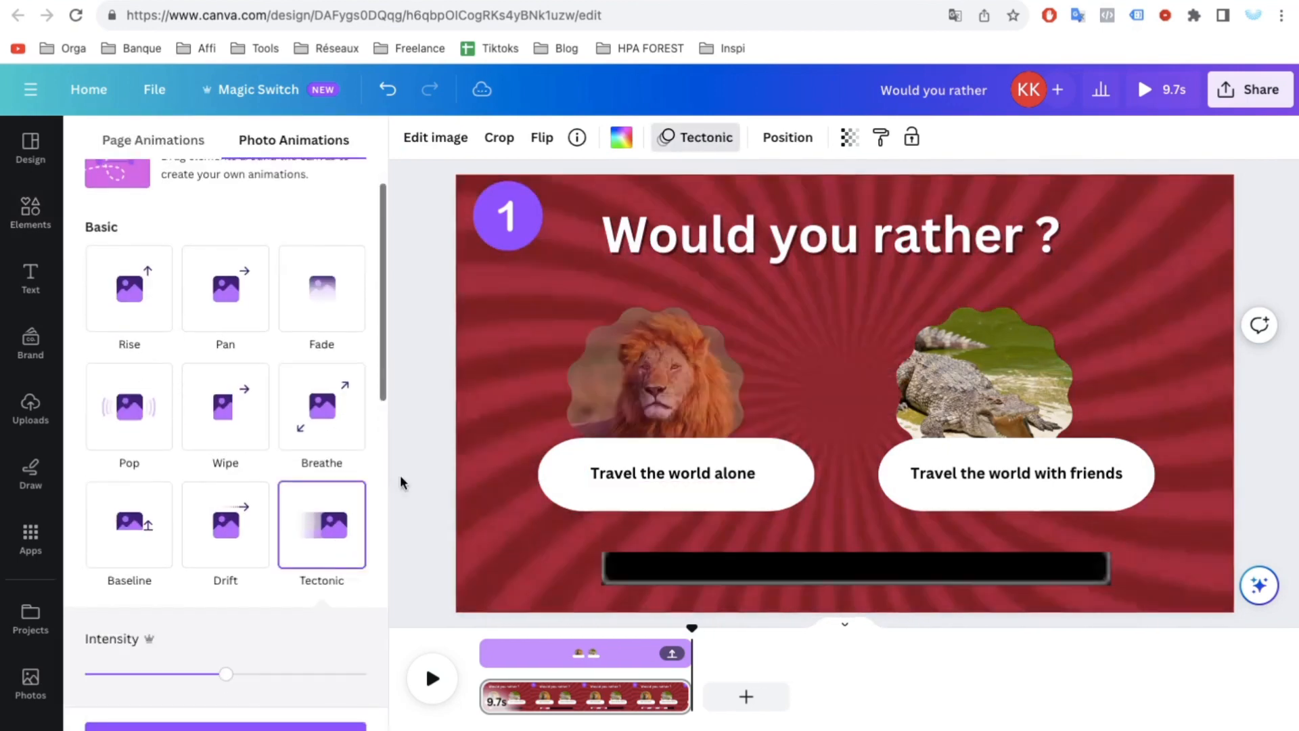
click(30, 214)
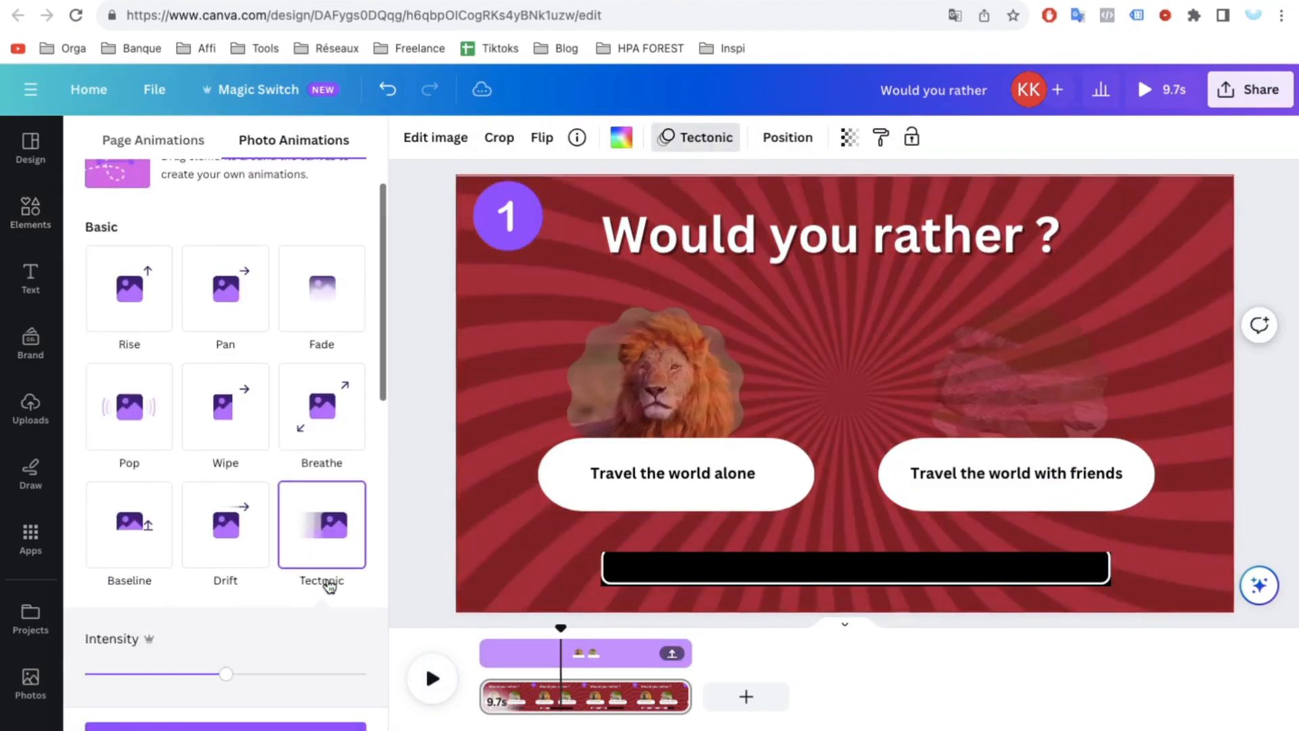
click(30, 211)
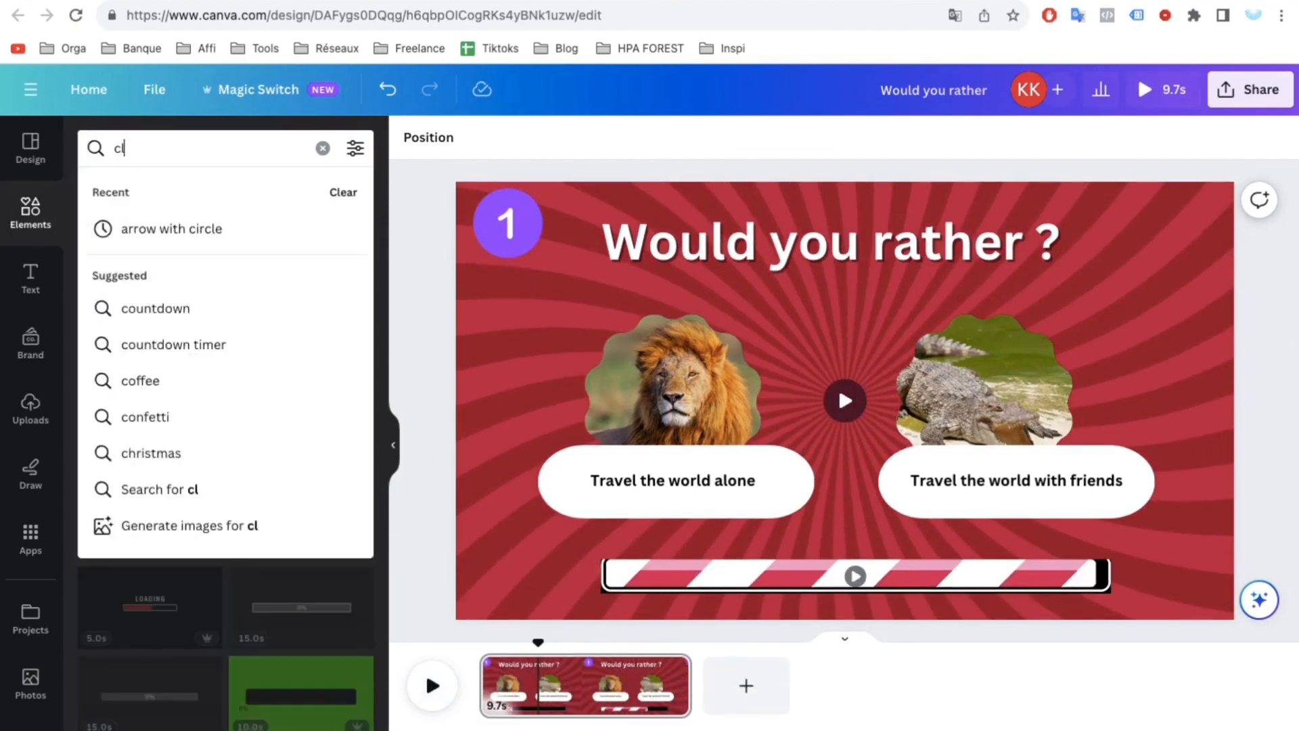
Step: Add the 'Egg Timer Tic Toc' audio track to the page and play the slide
text(click timer)
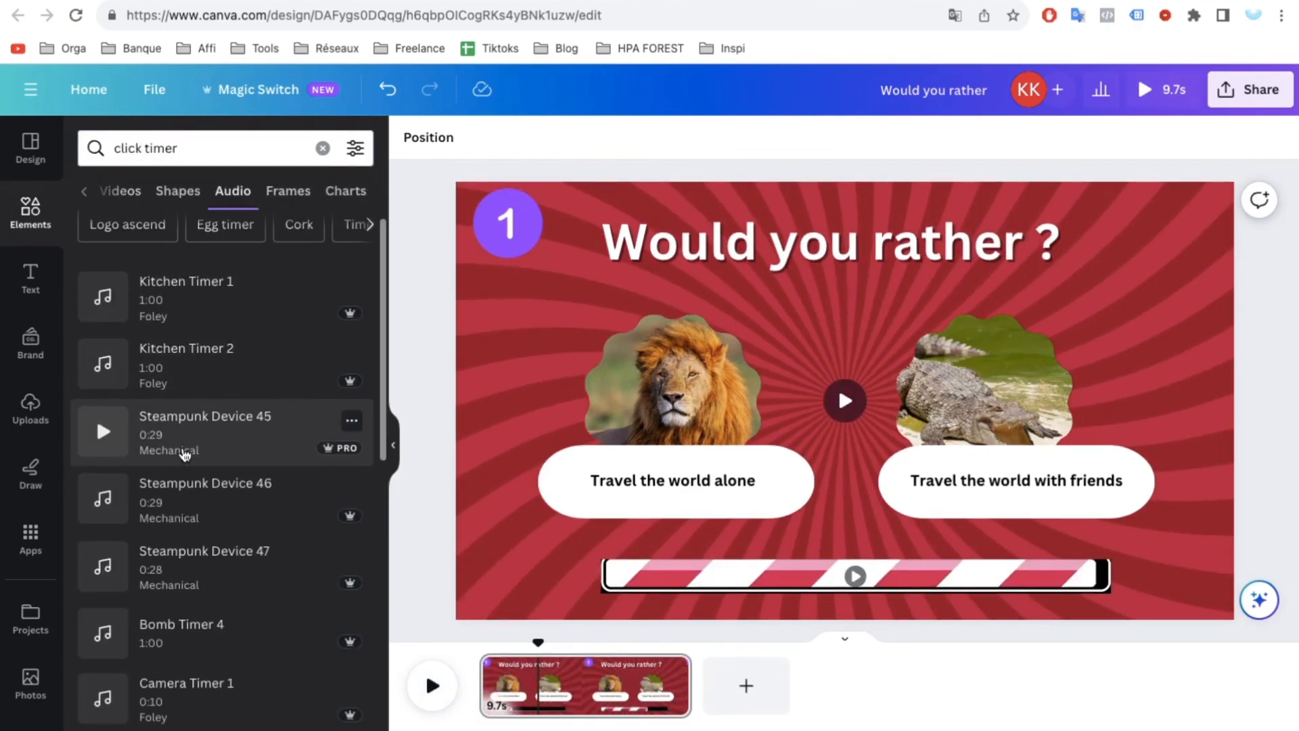
scroll(down, 3)
text(egg)
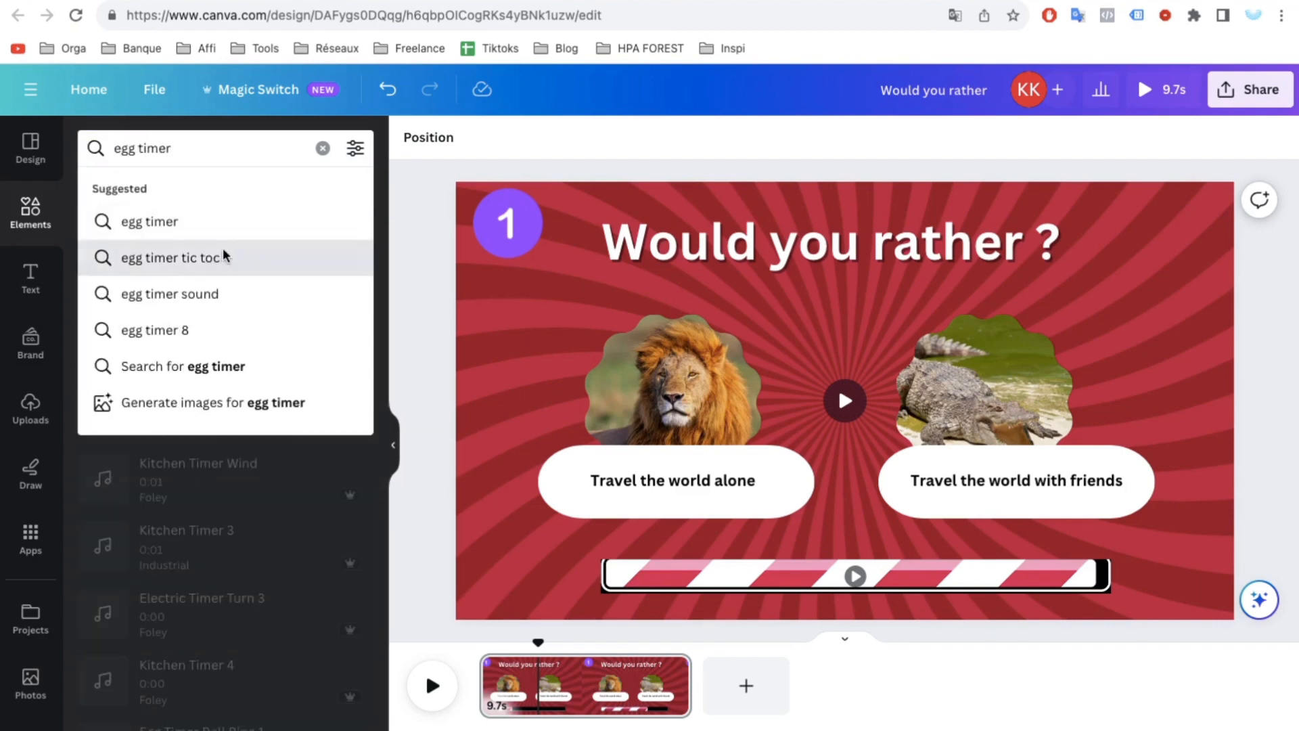
click(170, 257)
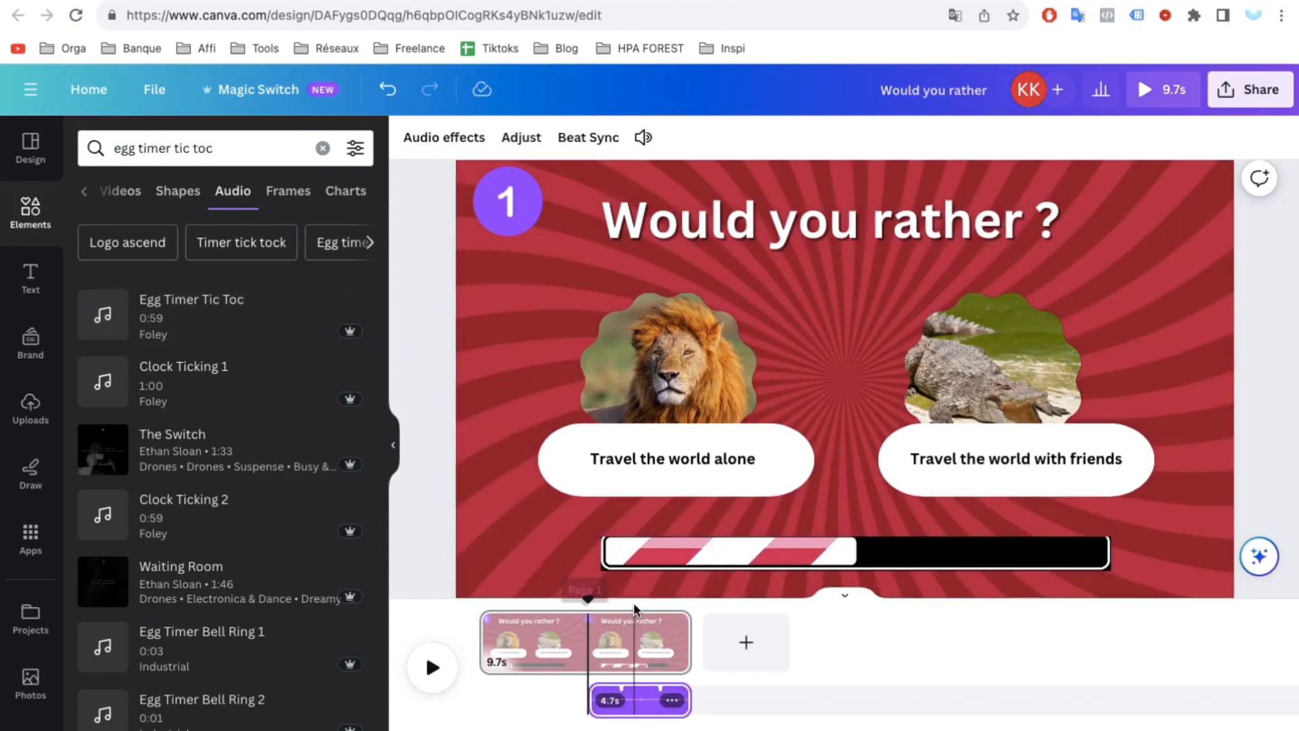
click(432, 667)
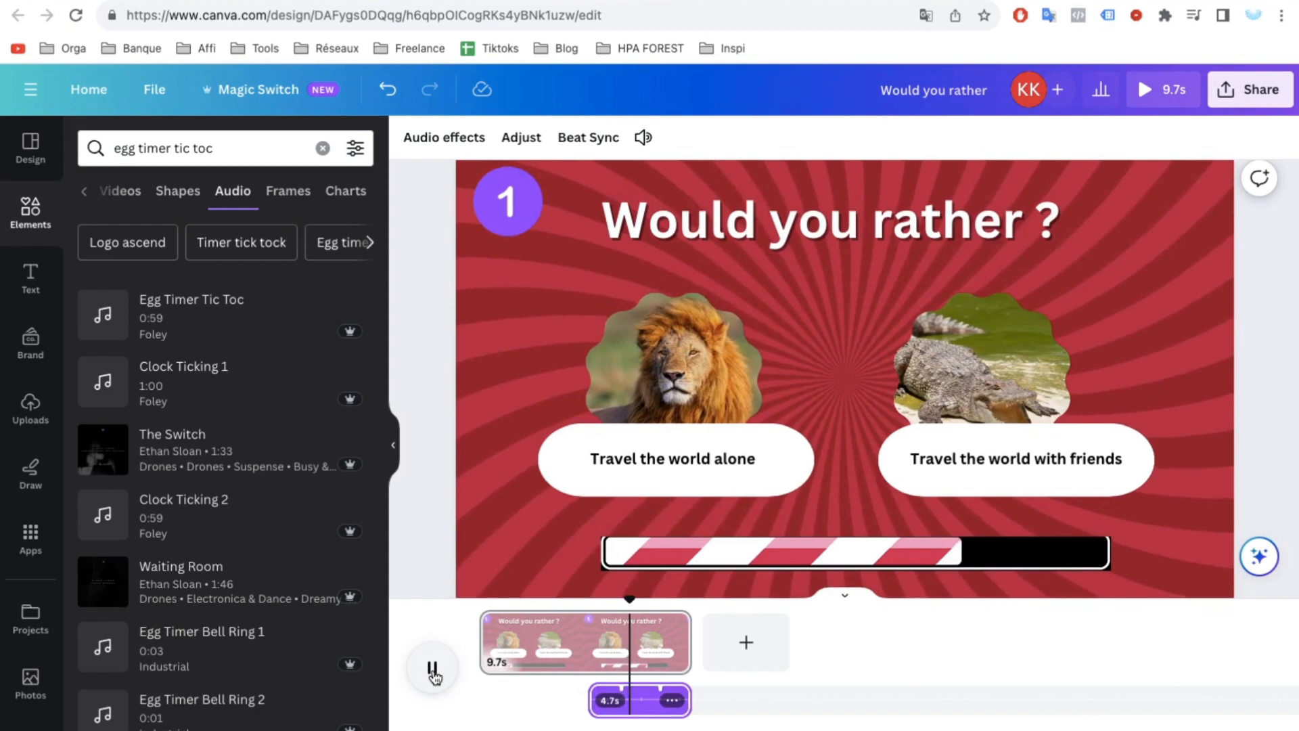
Step: Pause playback and launch Bulk create from Apps, showing the Question/Option A/Option B table
click(431, 668)
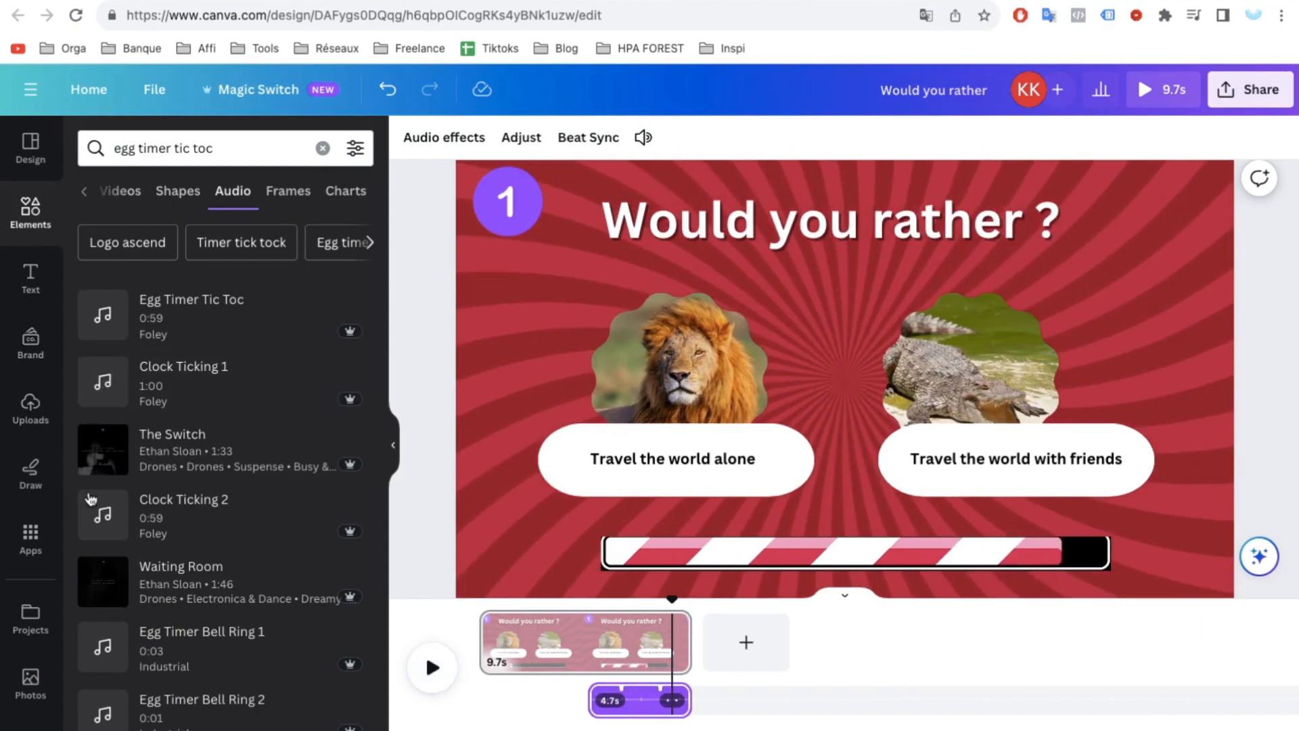
click(30, 539)
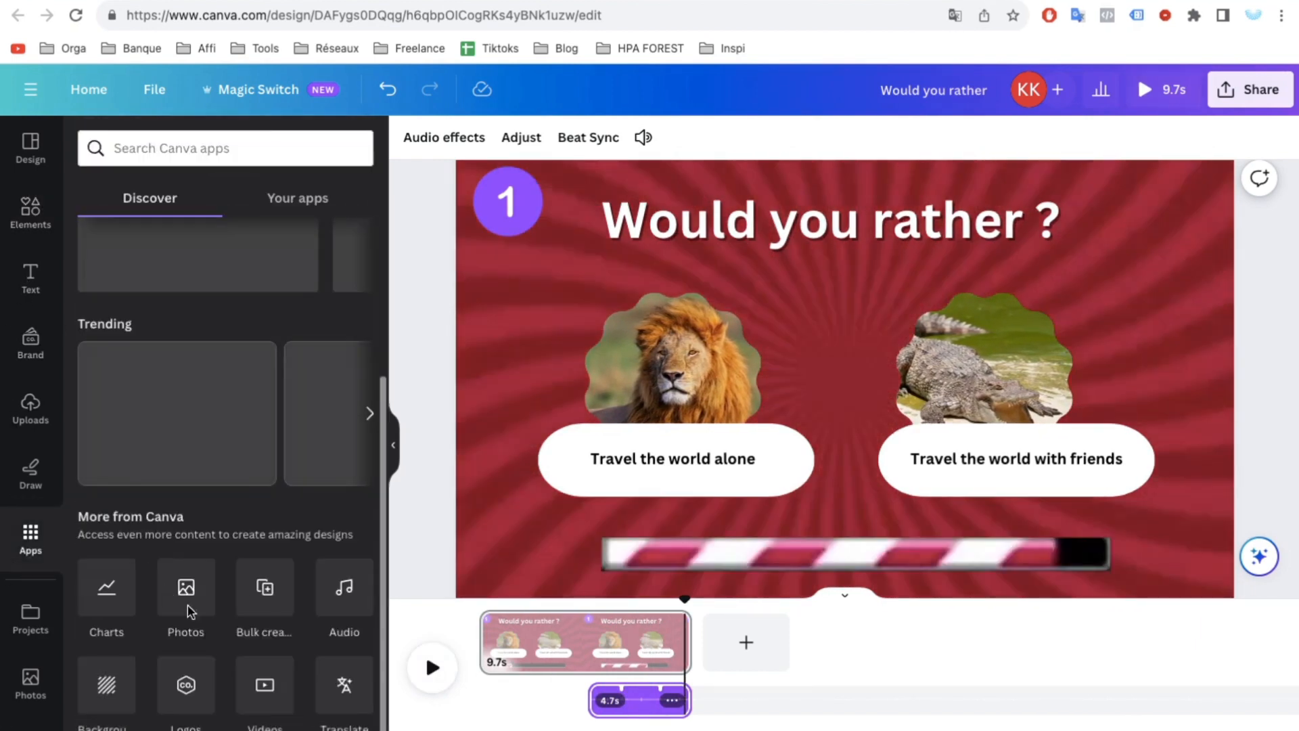
click(263, 587)
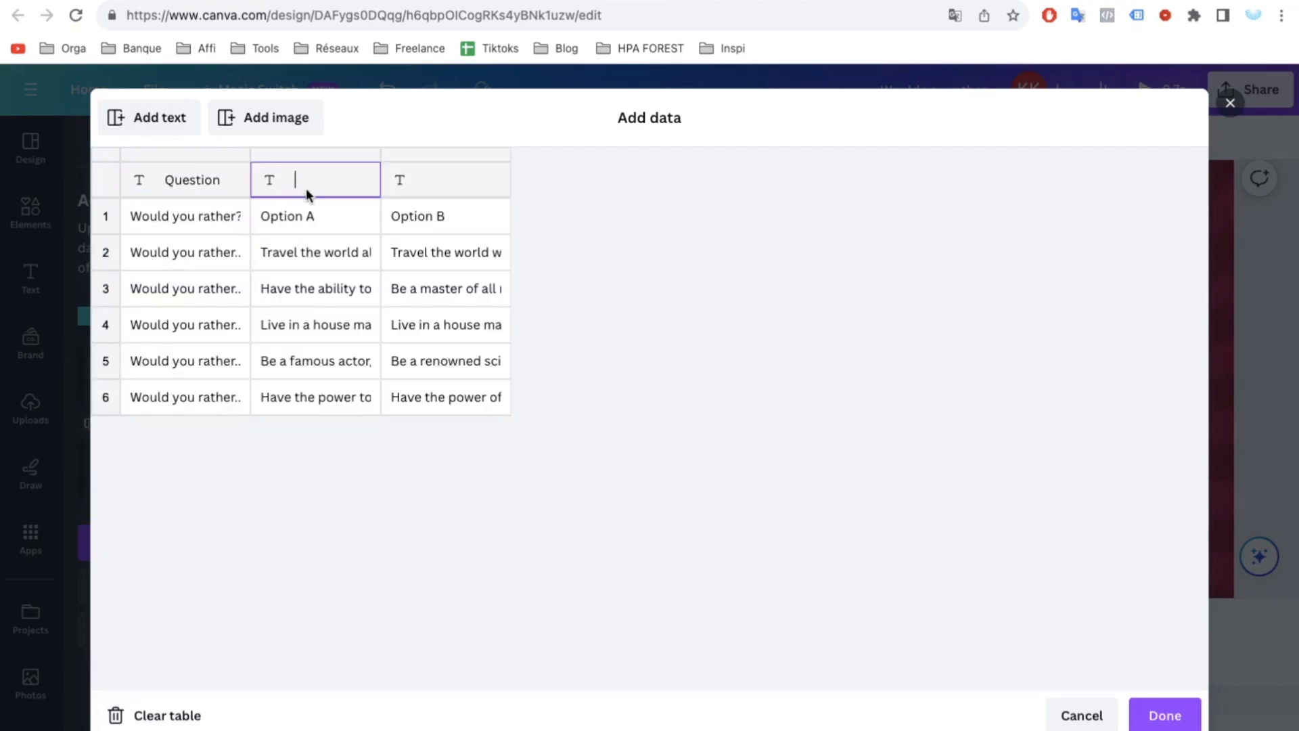
Step: Rename the answer column headers to 'Number 1' and 'Number 2' and confirm the table
text(Number 1)
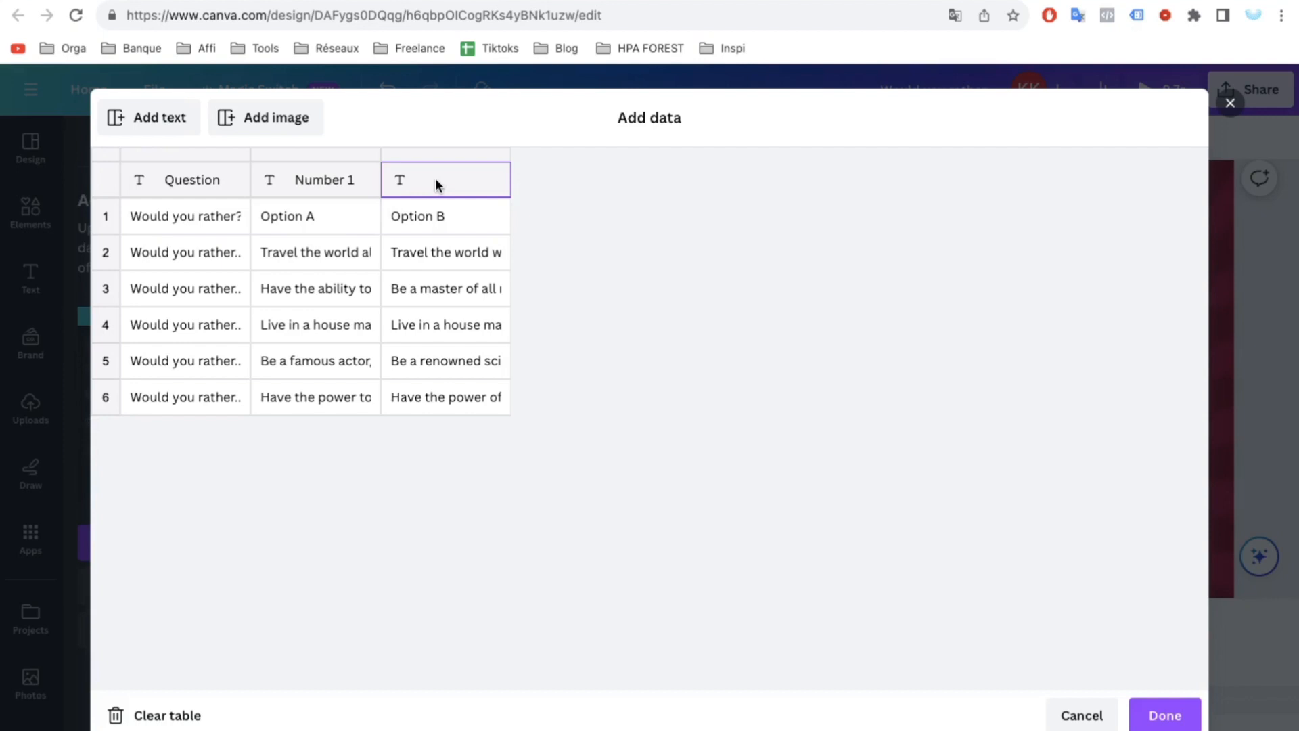
text(Numbe)
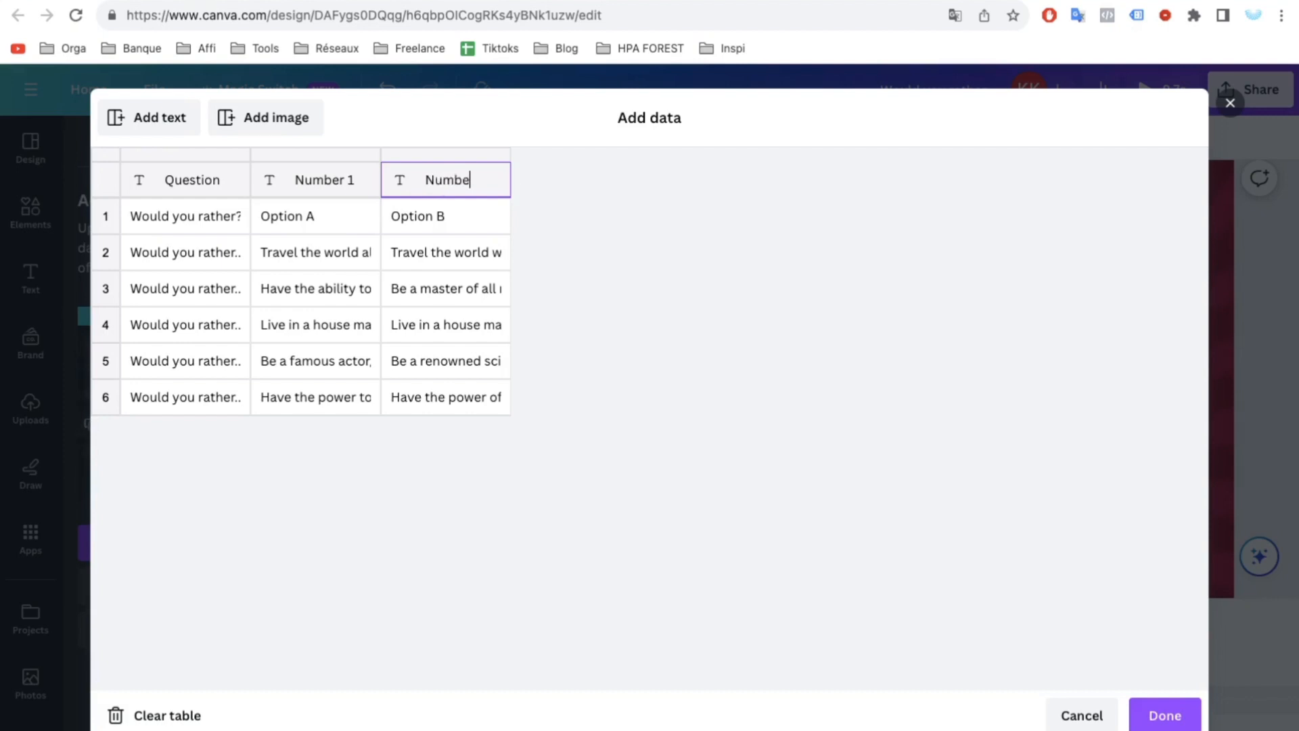
click(1164, 715)
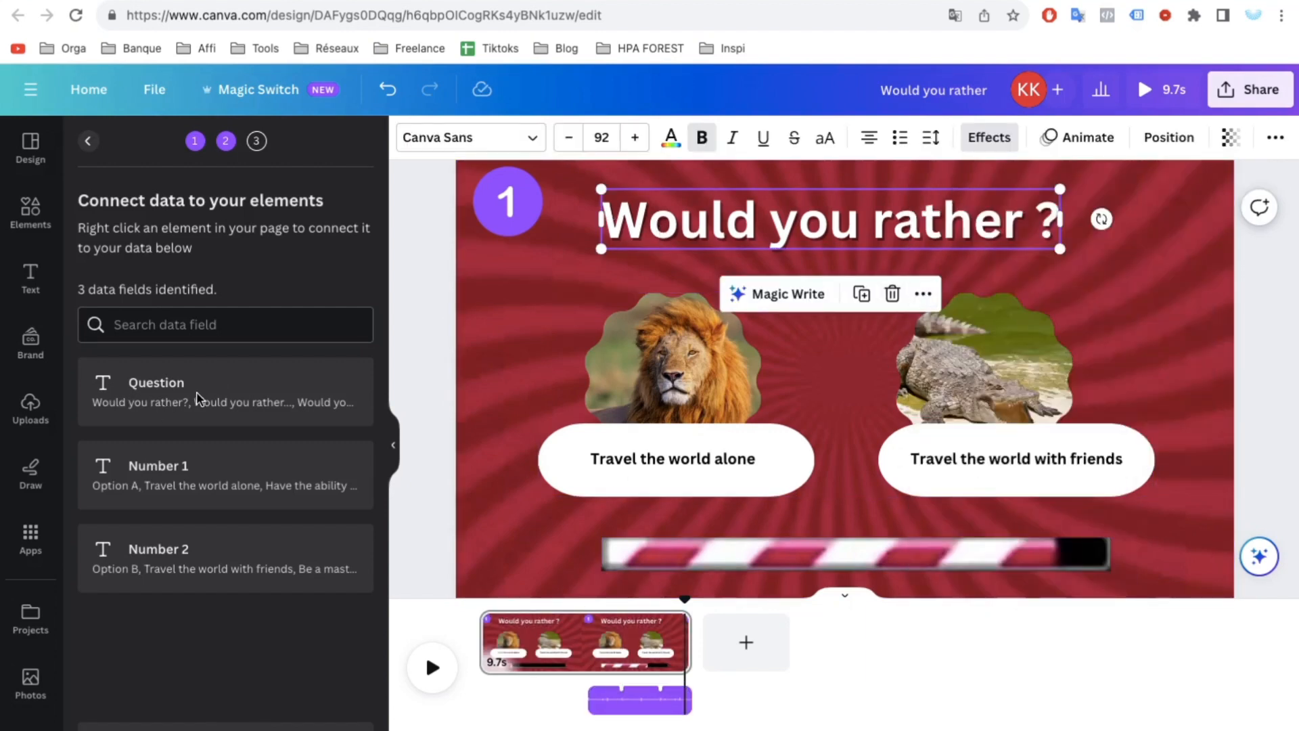
mouse_move(213, 412)
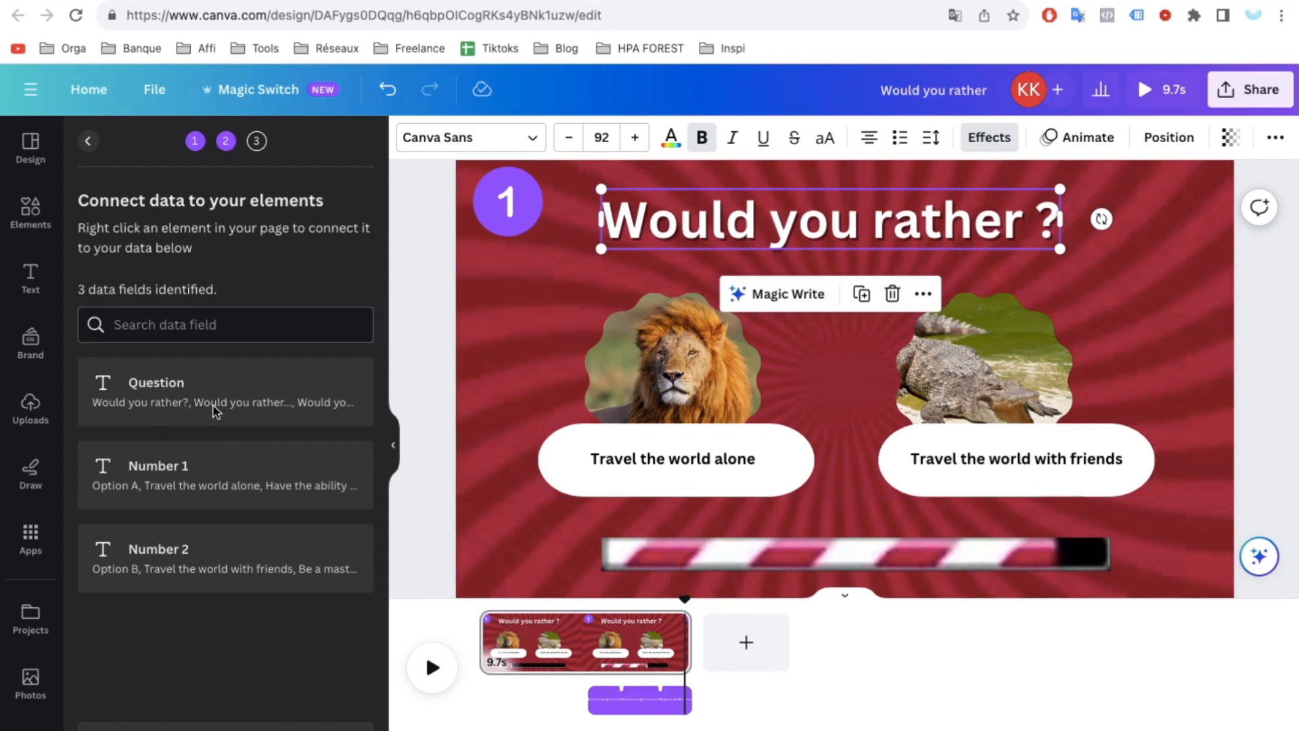
Step: Connect the title text to the Question data field
click(754, 443)
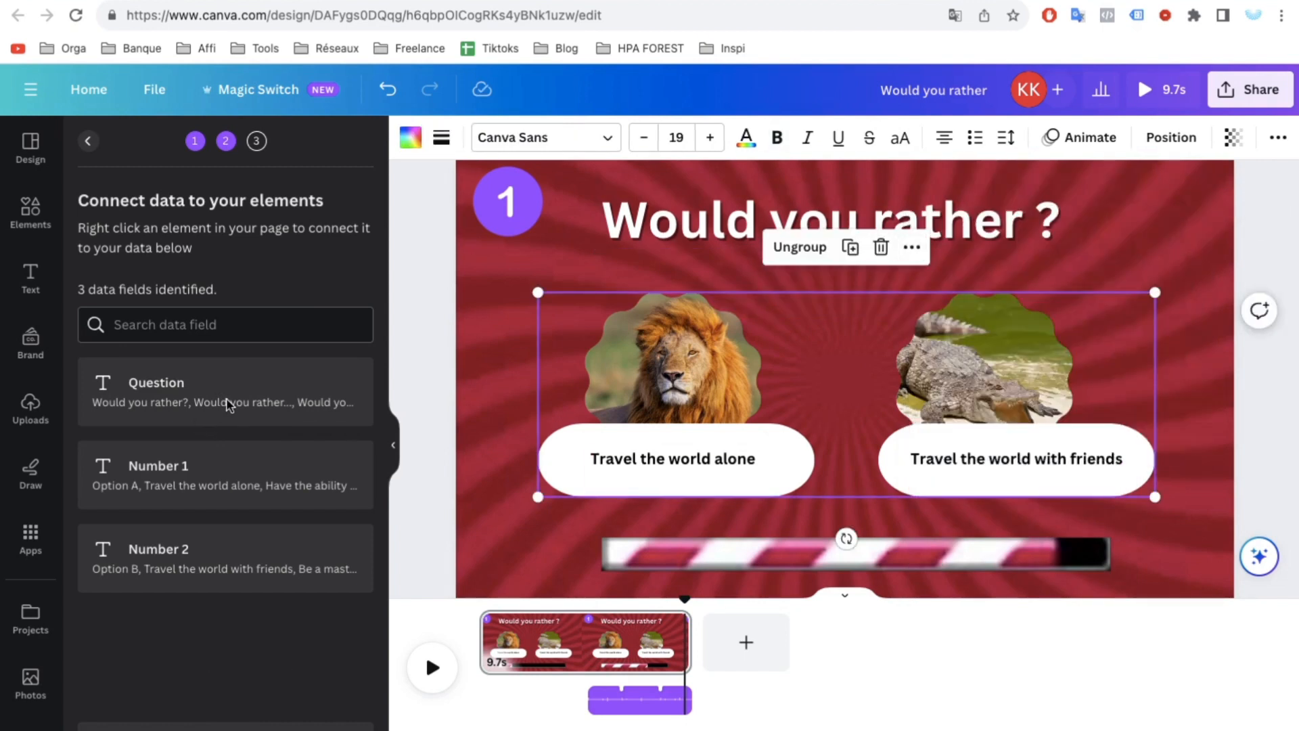
right_click(779, 431)
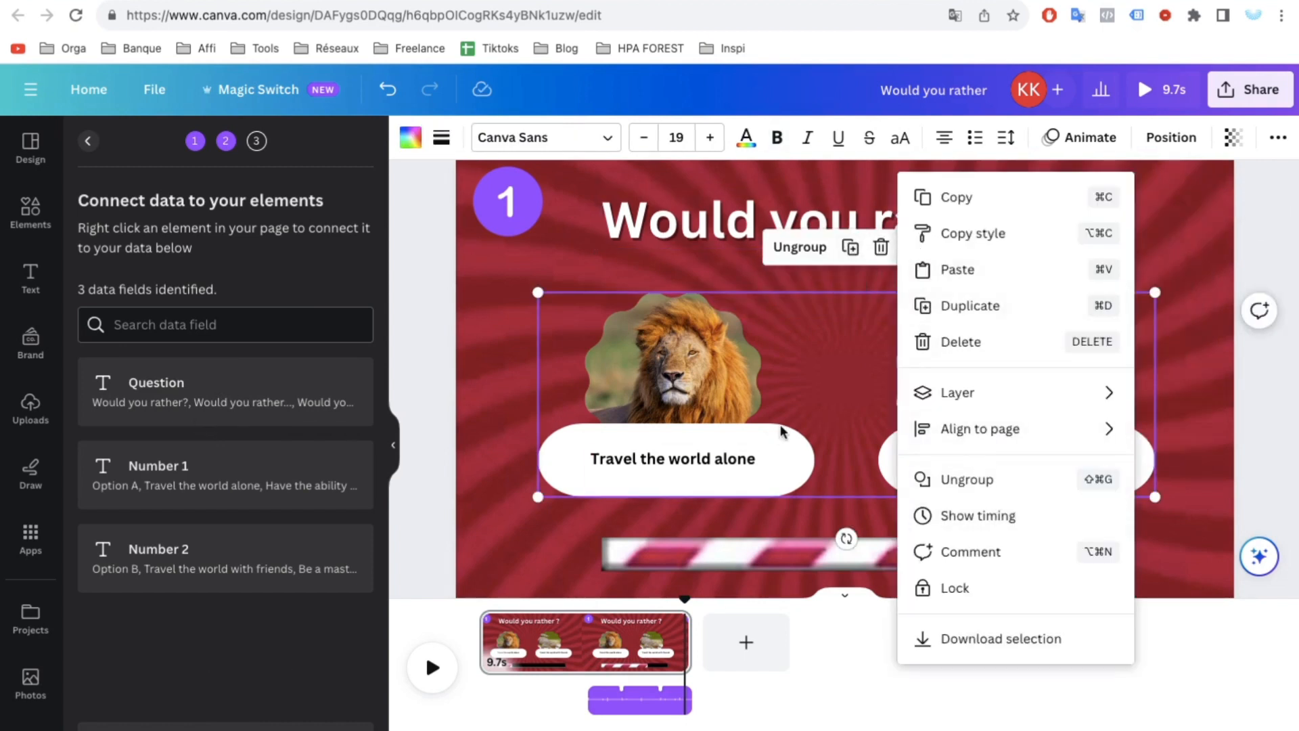
mouse_move(811, 369)
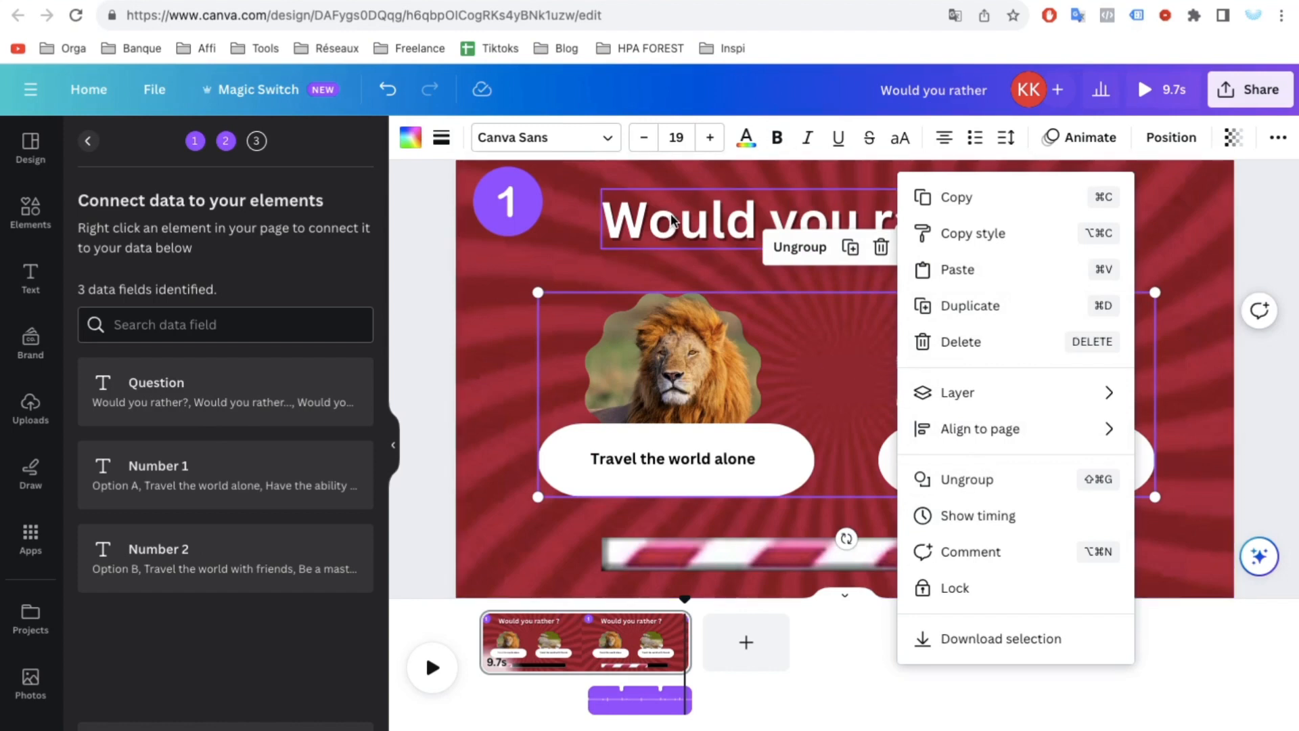
click(671, 219)
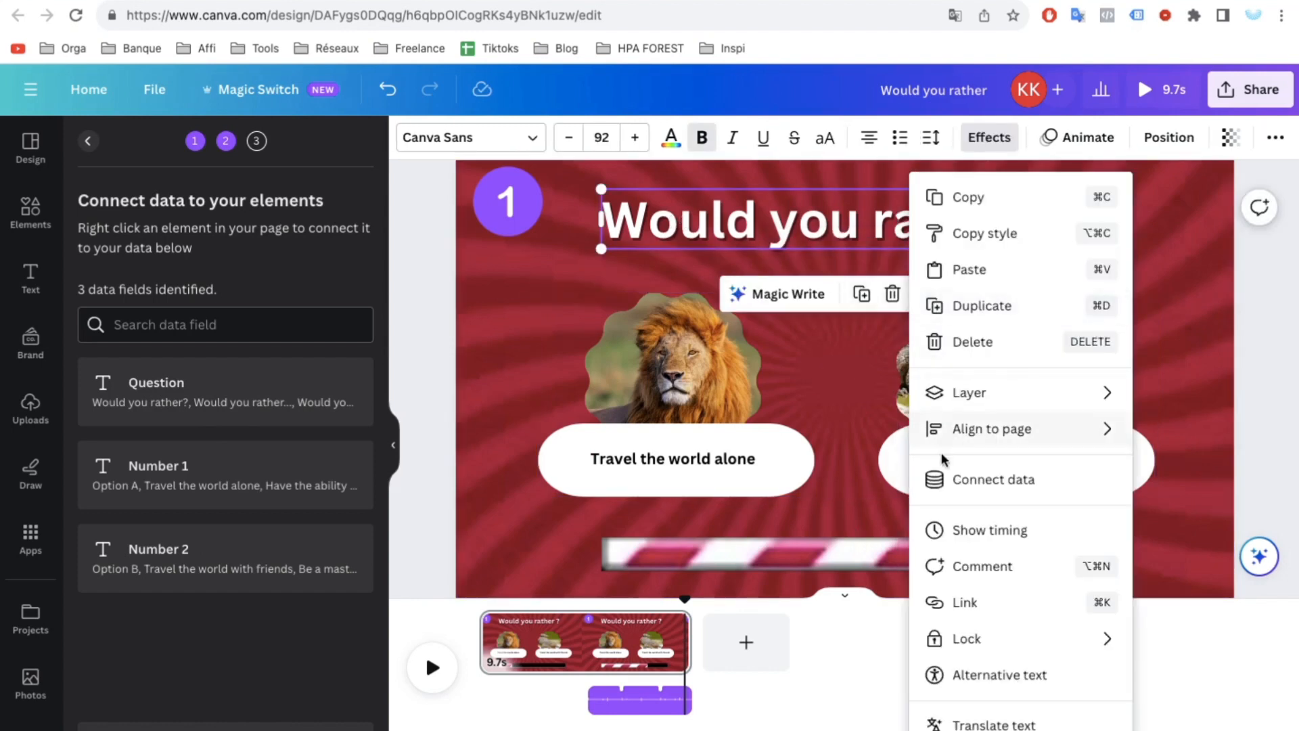
click(990, 479)
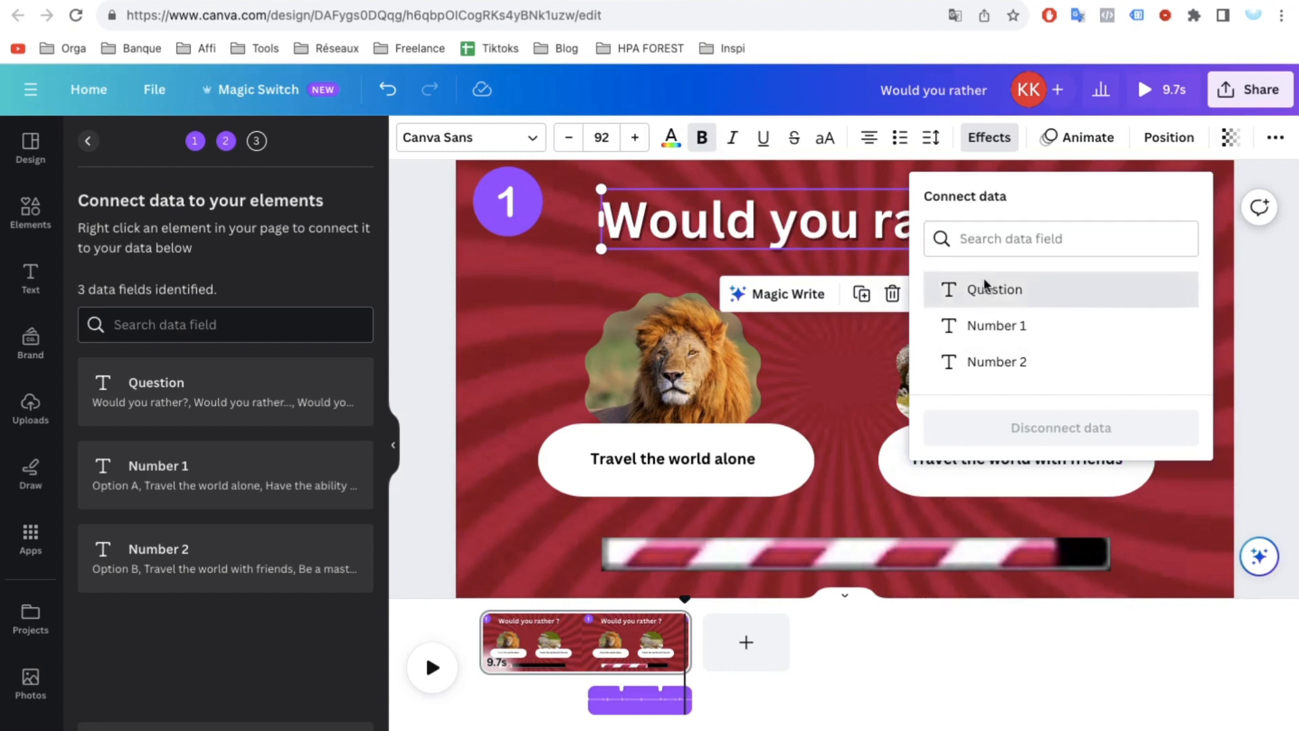
click(994, 289)
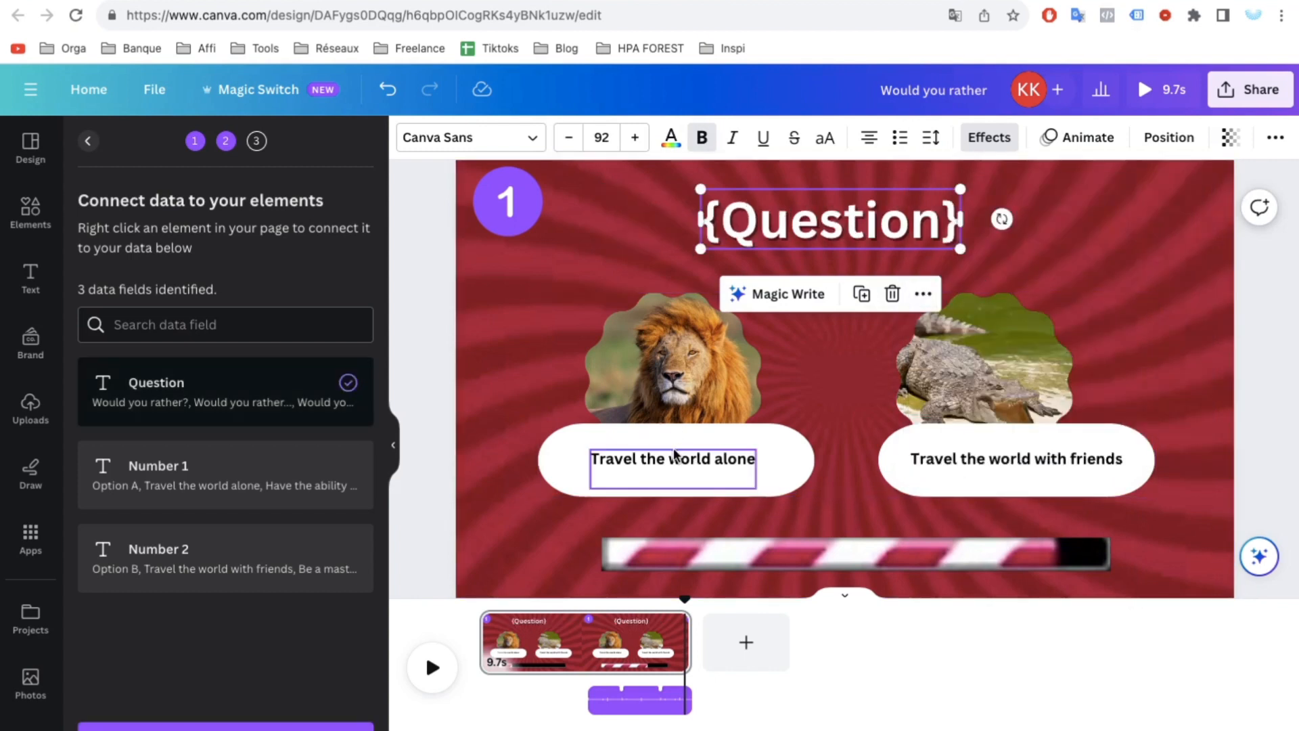
Step: Link the left and right answer texts to the Number 1 and Number 2 fields
click(672, 458)
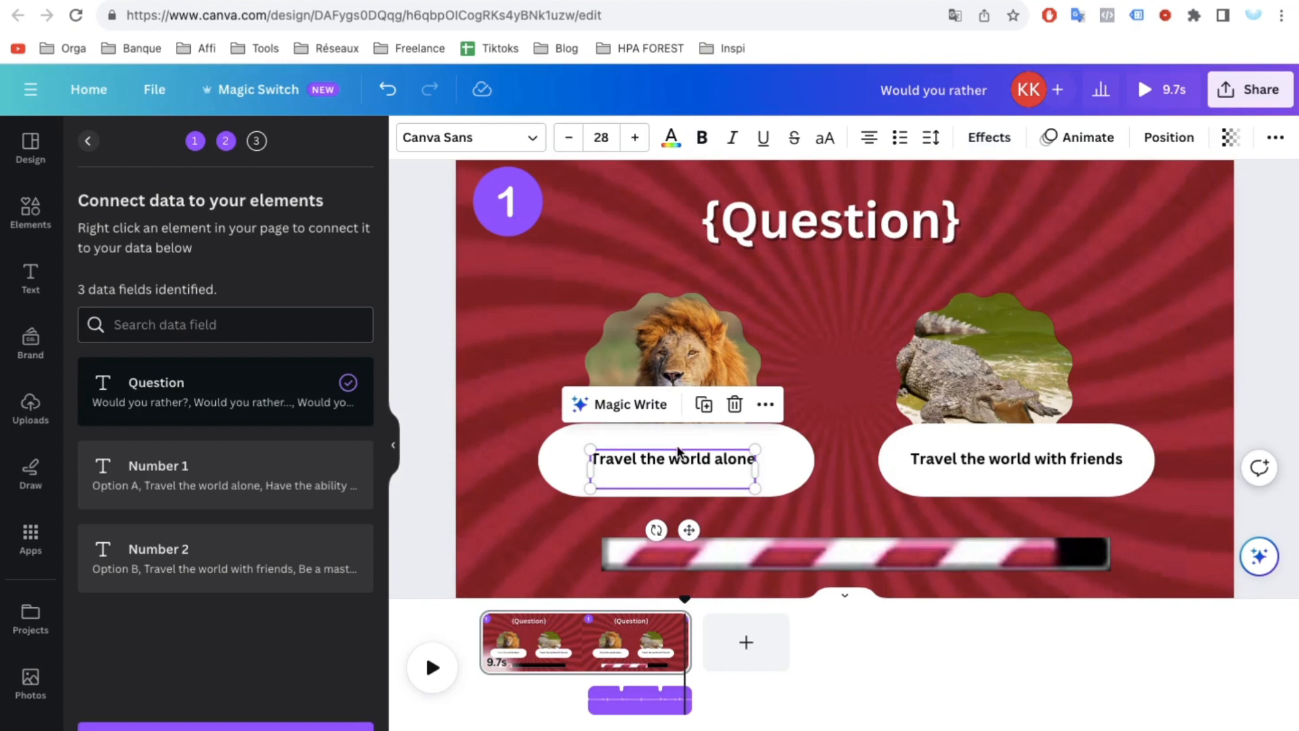
right_click(673, 459)
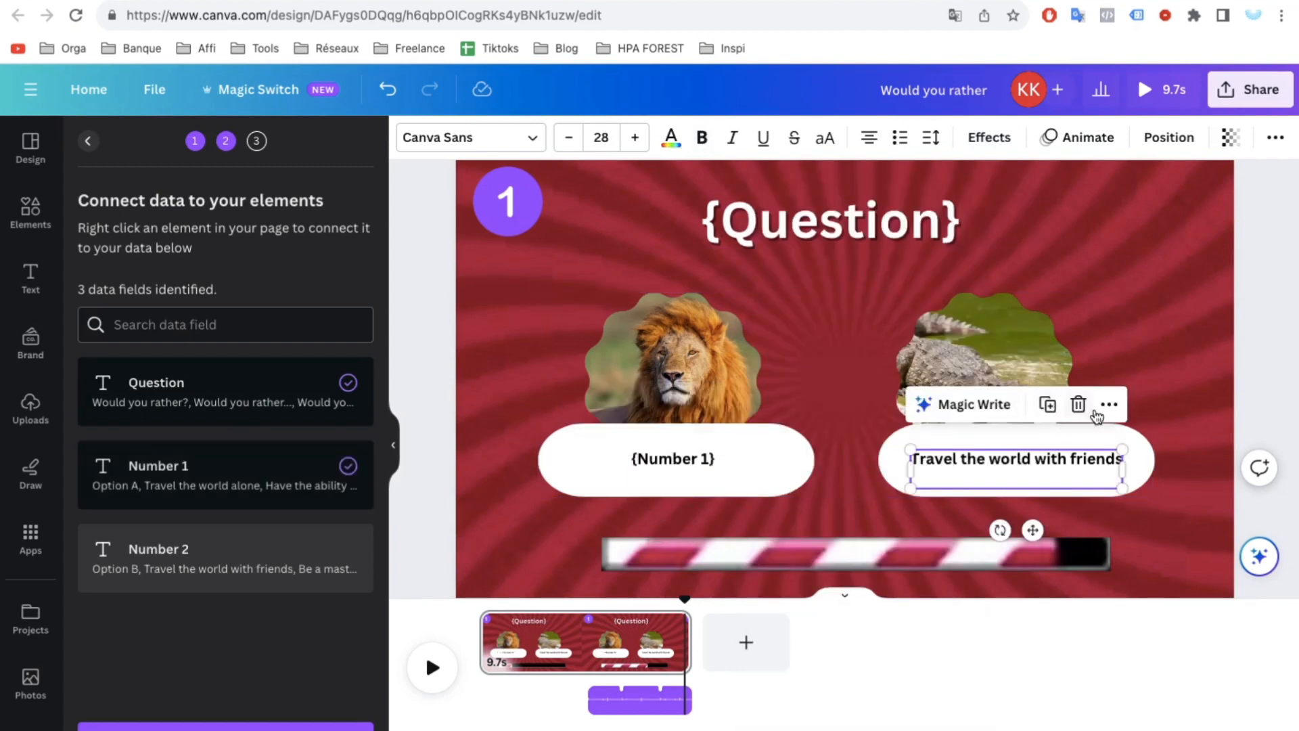
click(1109, 405)
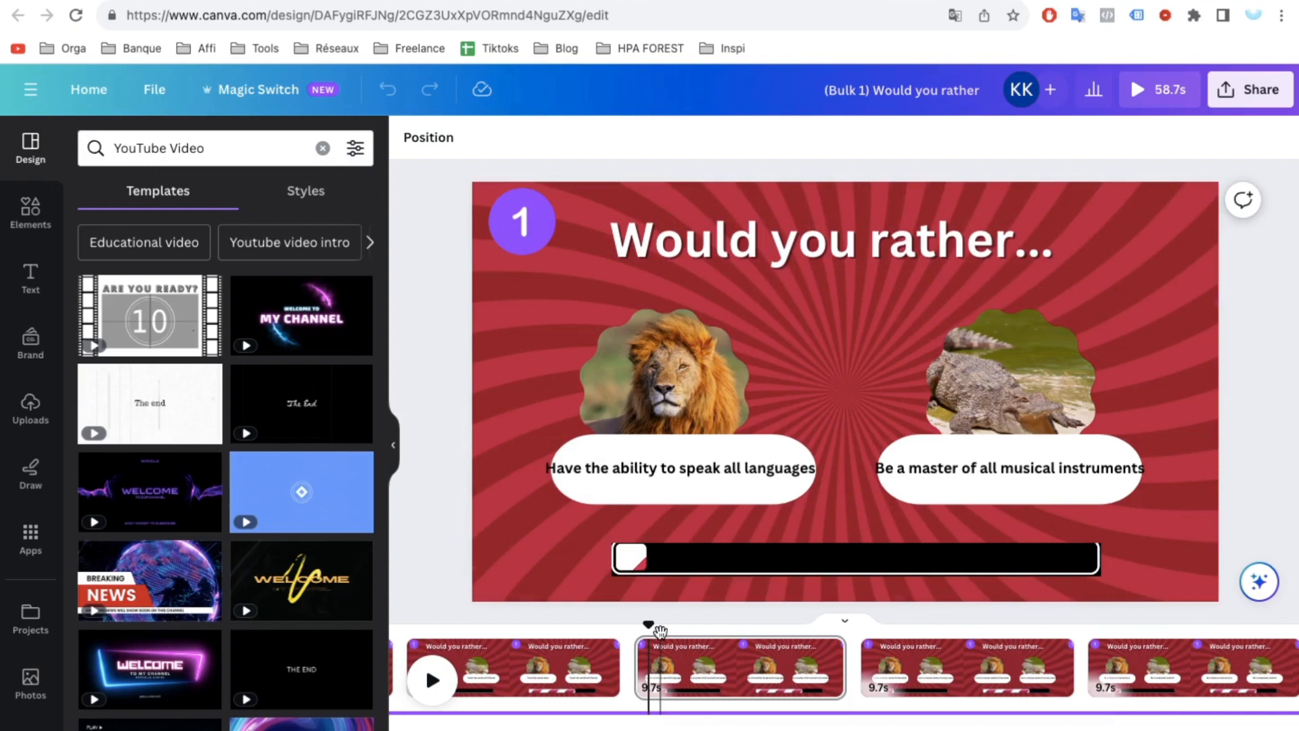
Step: Show the chocolate-or-candy-canes slide and search for 'optic background'
click(431, 680)
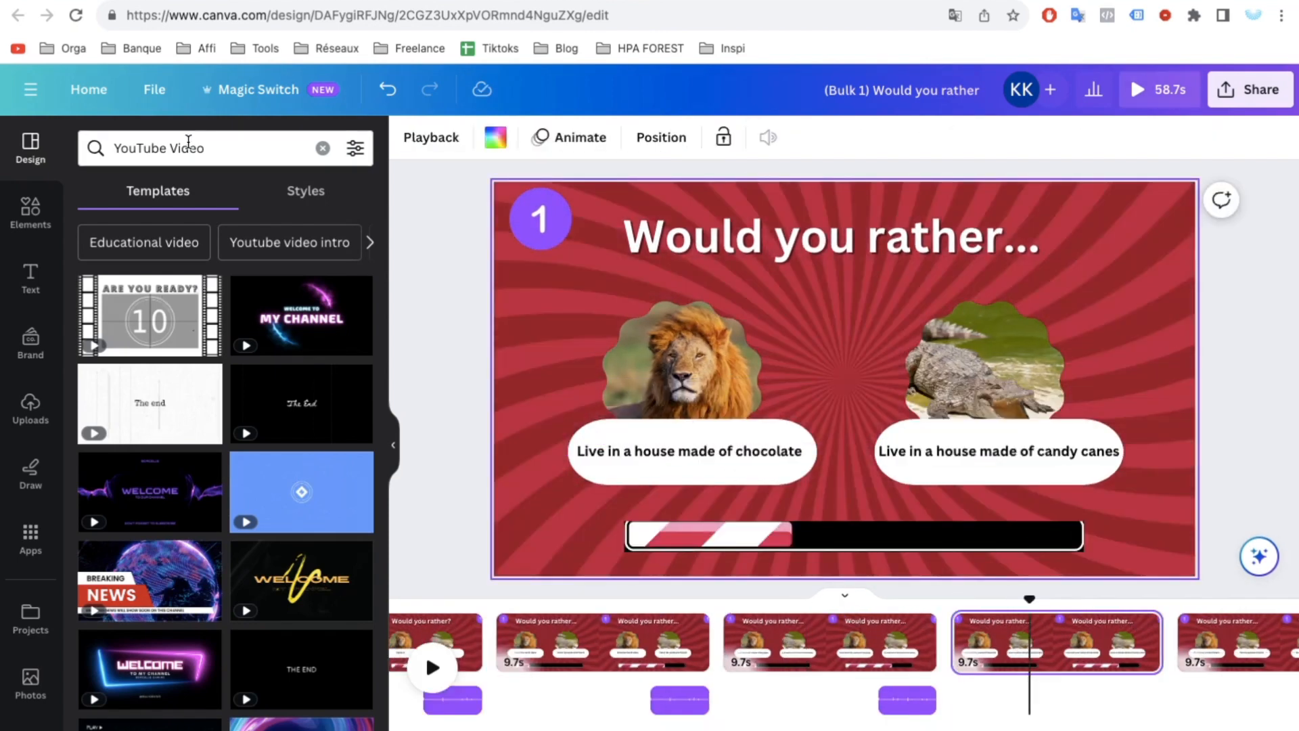
text(optic background)
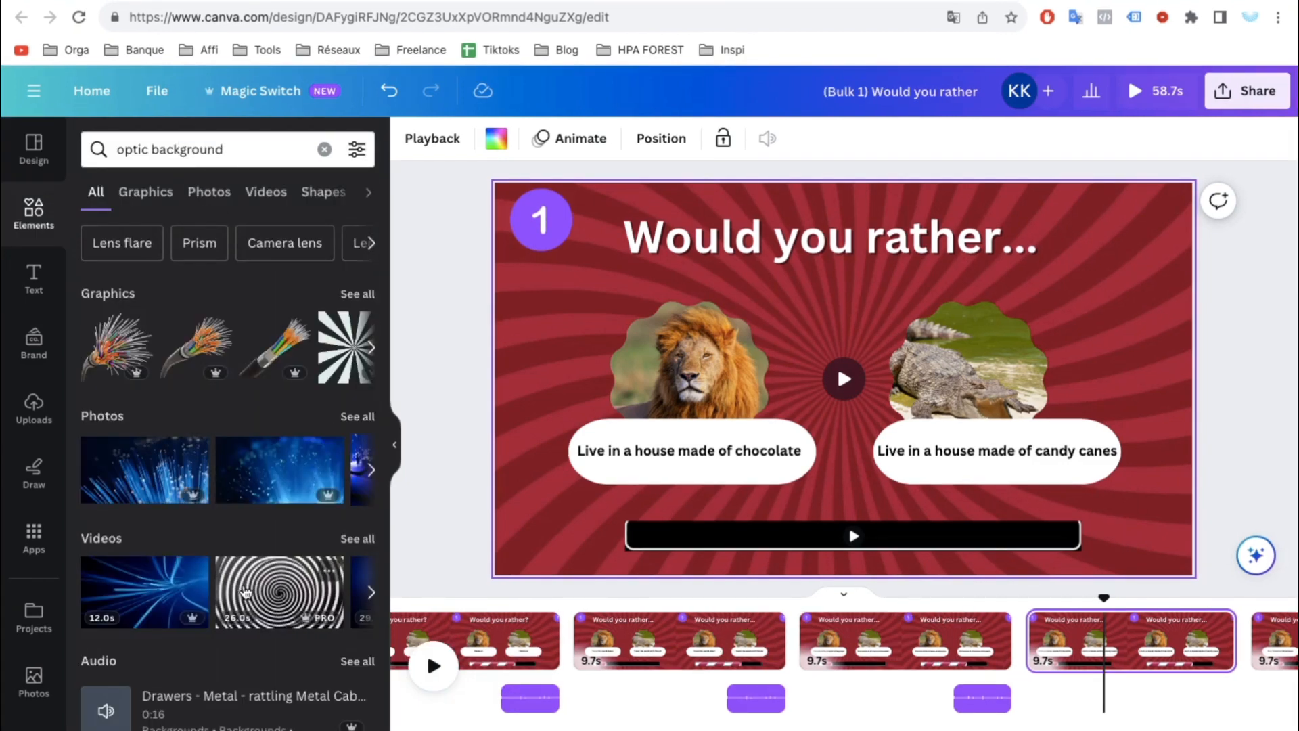
mouse_move(407, 388)
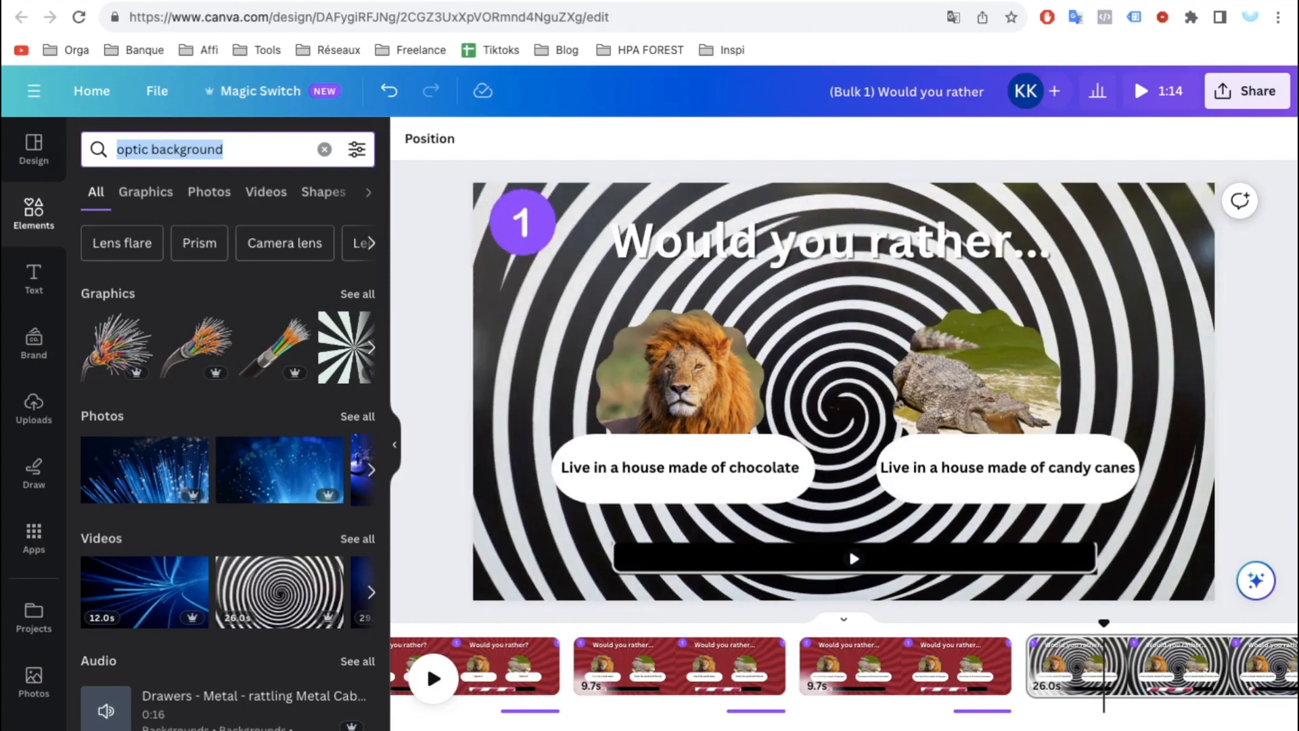
Step: Search elements for 'chocolate' and place a chocolate picture on the slide
text(chocol)
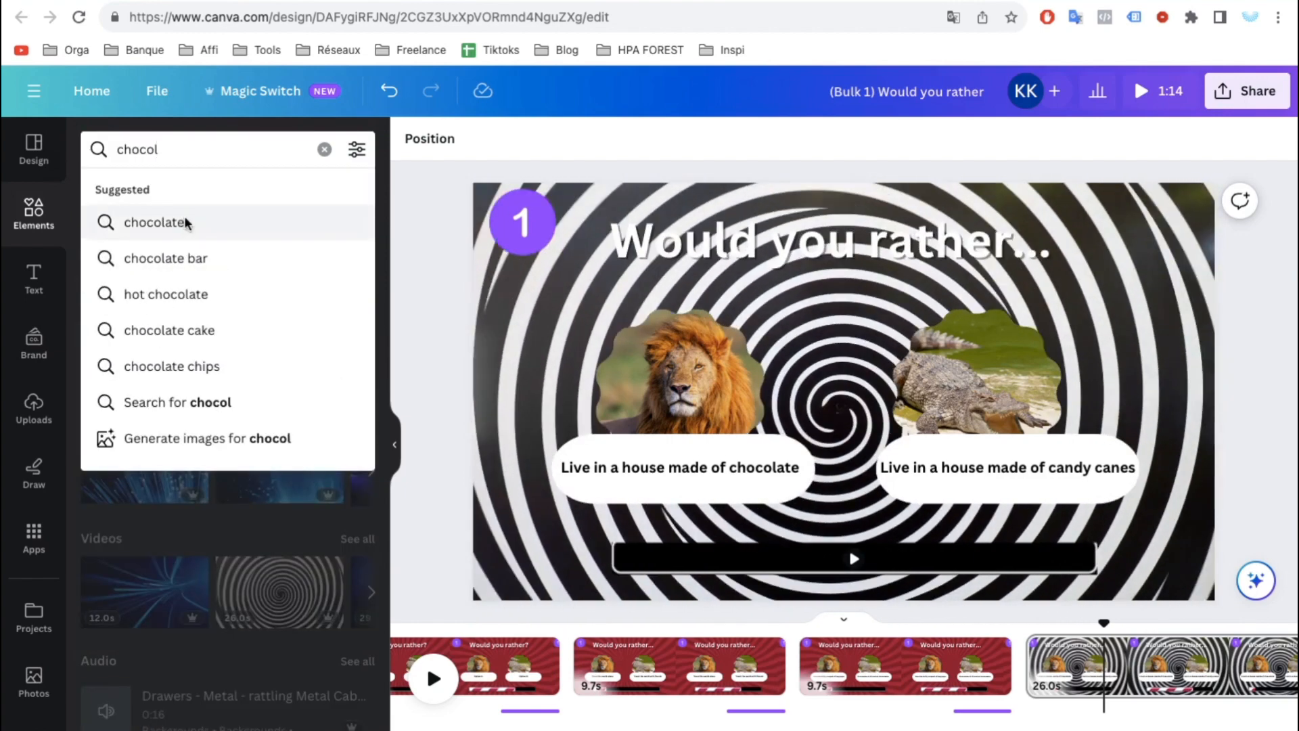
click(155, 222)
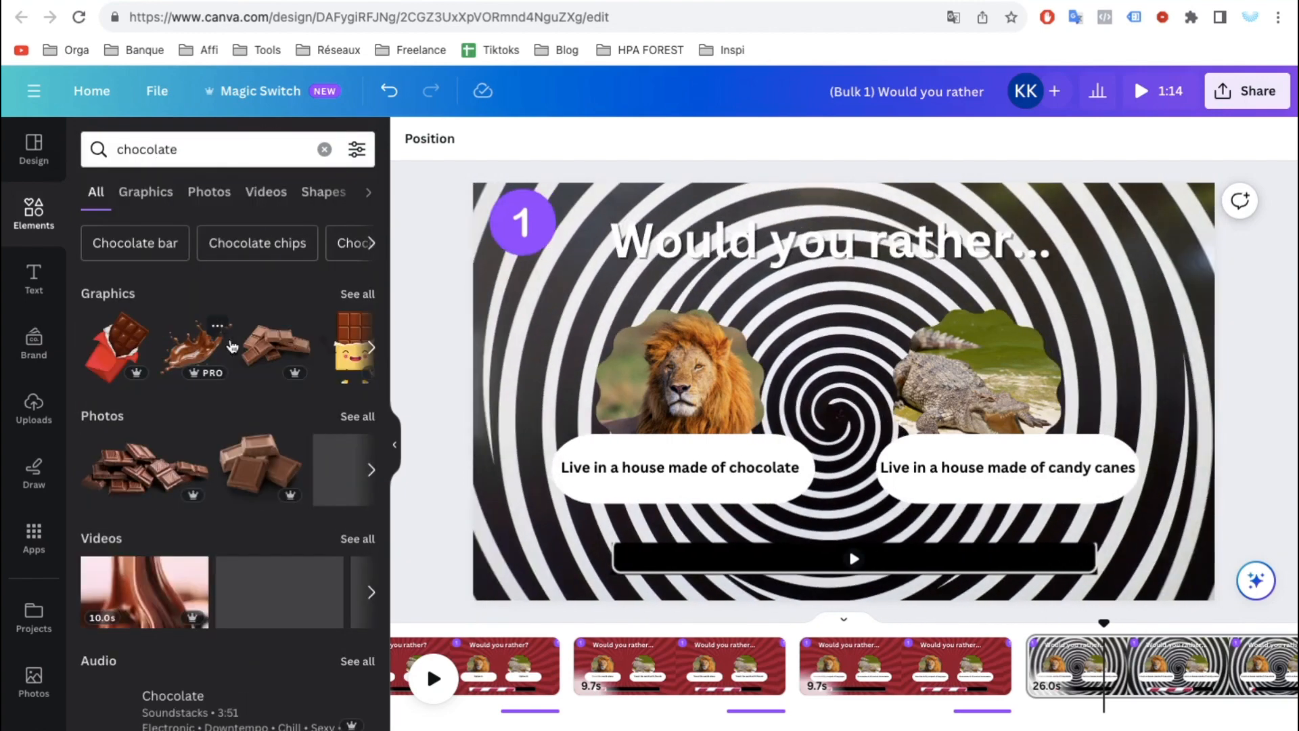
click(209, 191)
text(4)
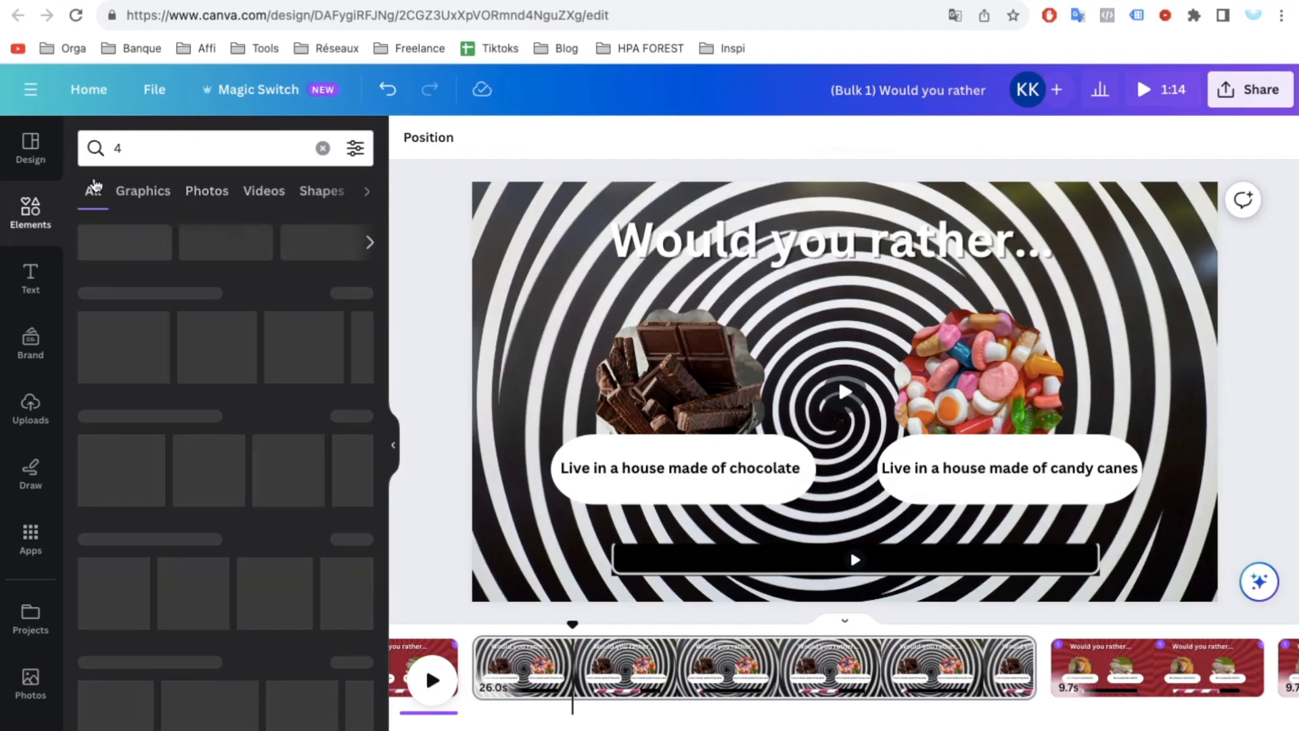
Step: Add the green circled 4 graphic and move it to the slide's top-left corner
click(273, 346)
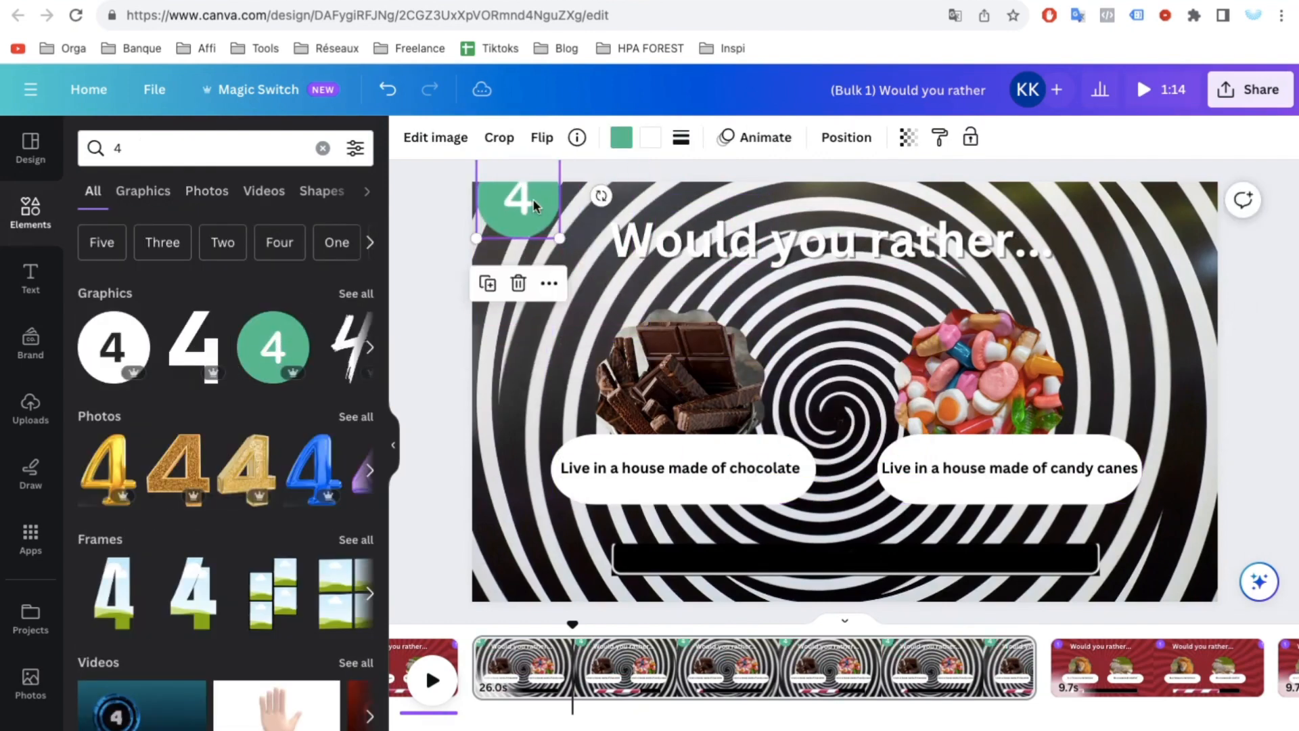
drag(517, 207, 522, 219)
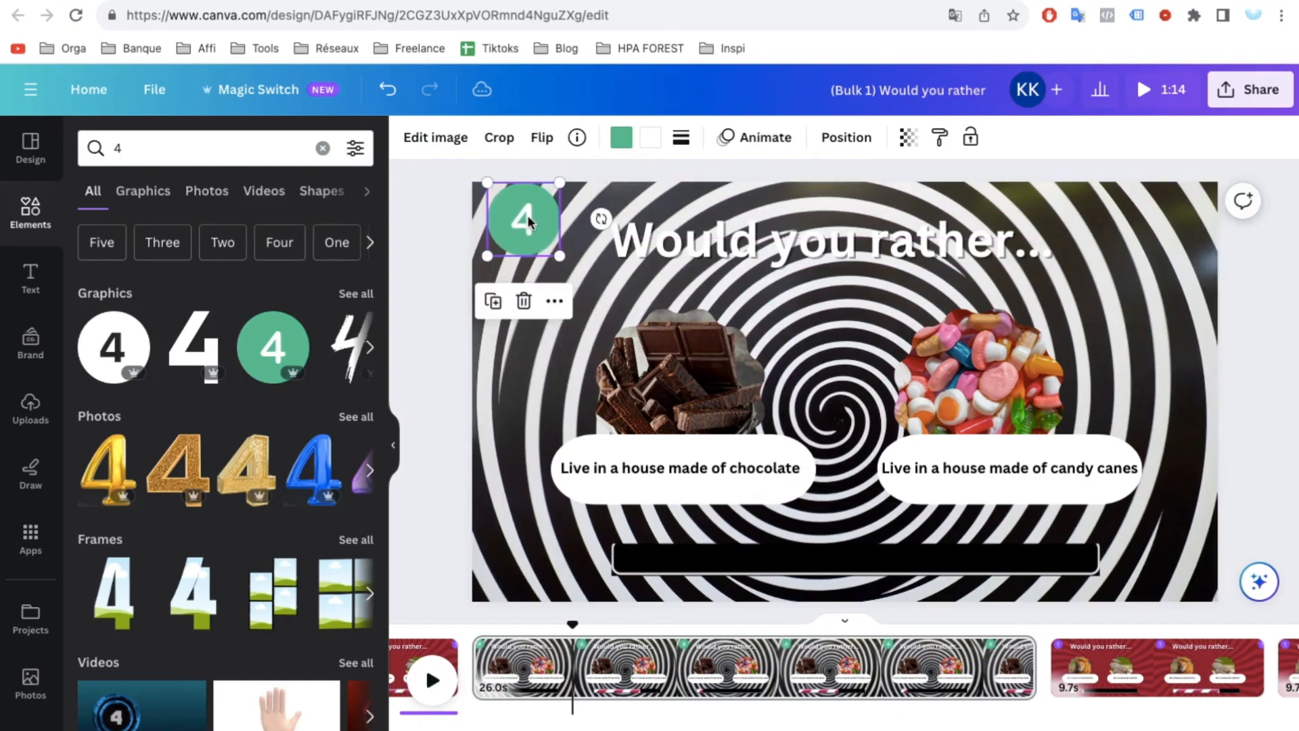
click(619, 136)
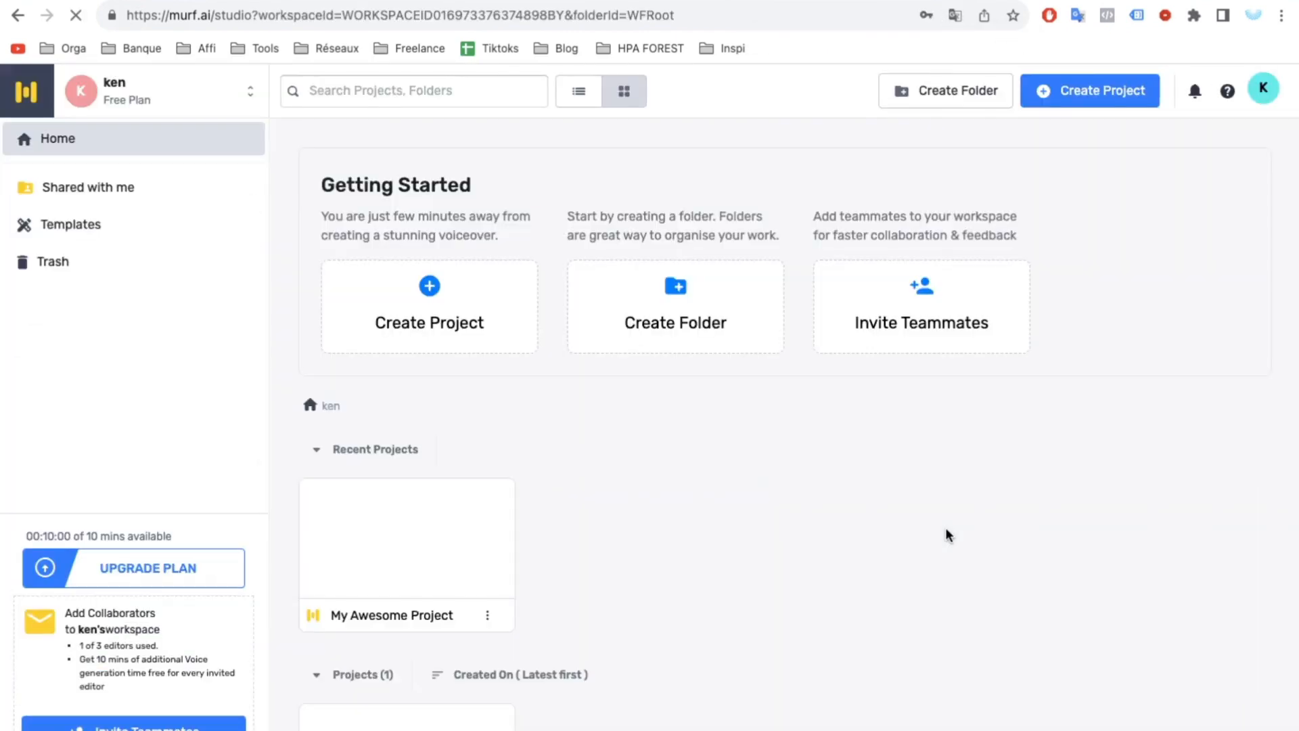
Step: Create a blank audio project titled 'Would u rather ?'
click(1090, 90)
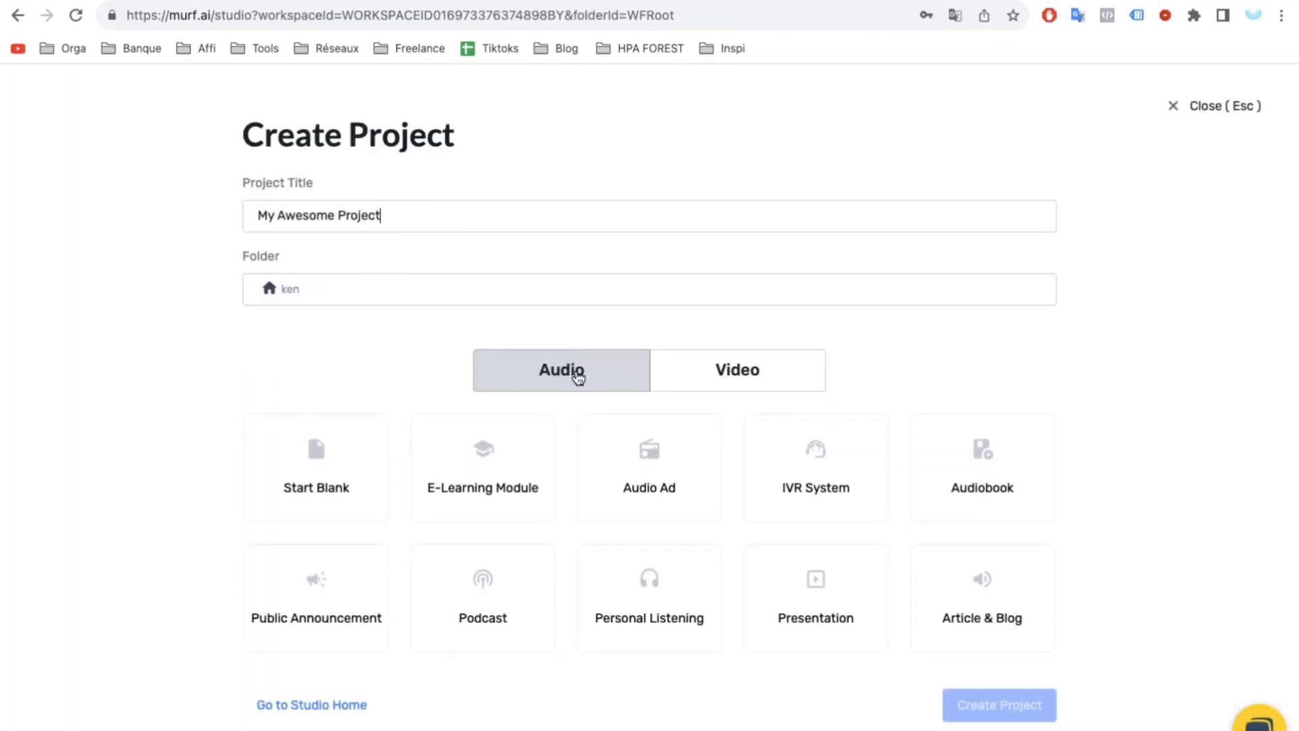
click(316, 466)
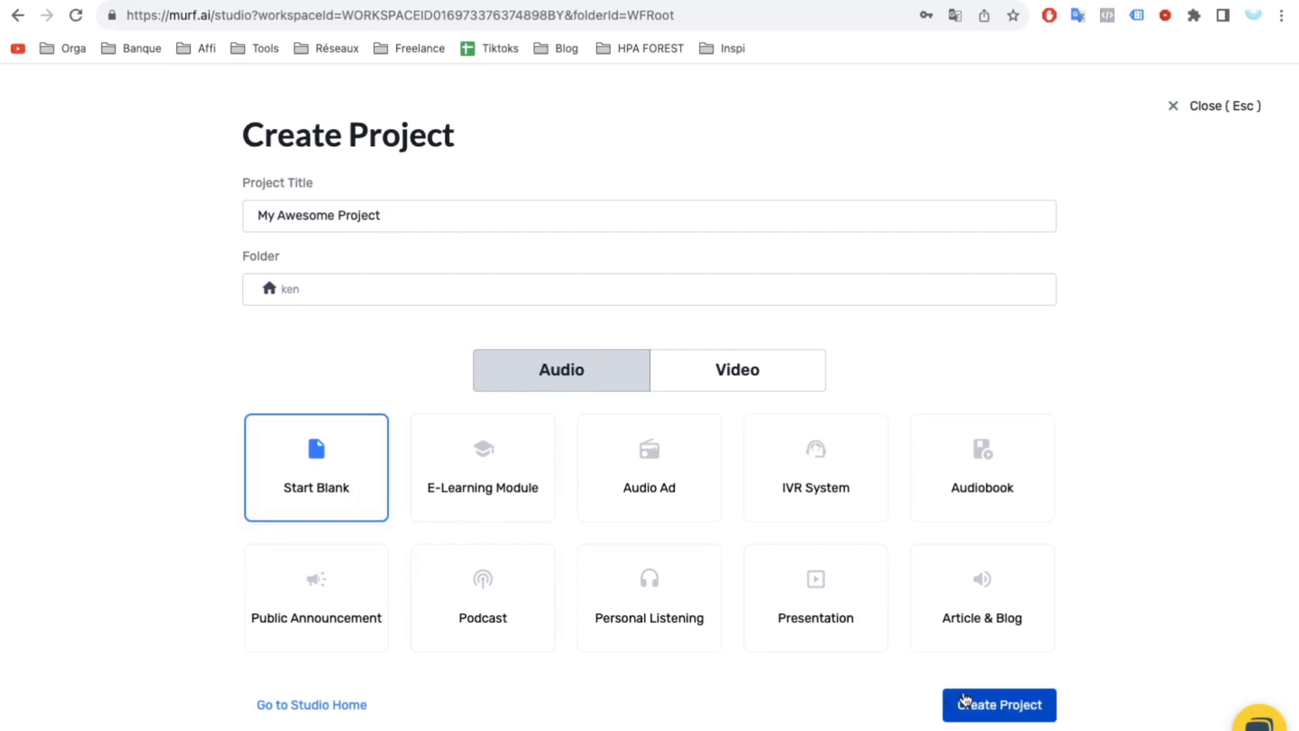
click(998, 704)
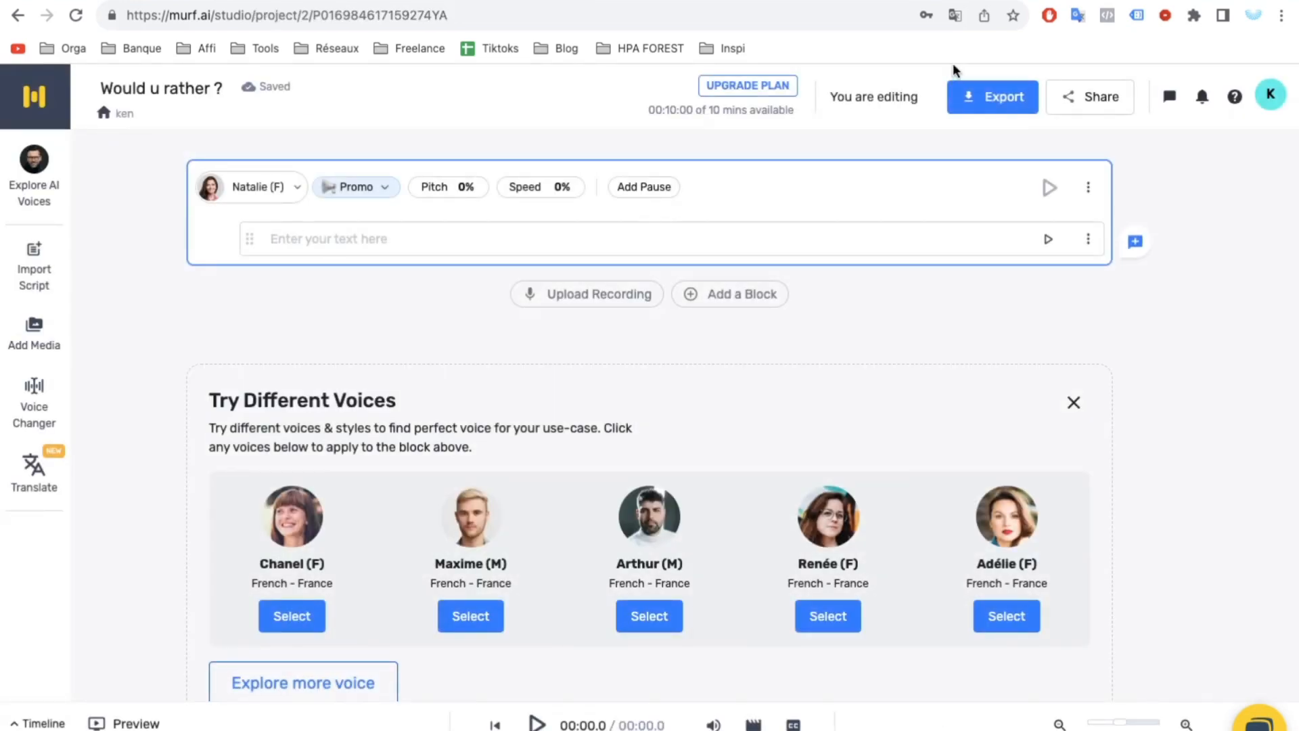
Step: Choose the Delilah (F) voice with the Conversational speaking style
click(303, 682)
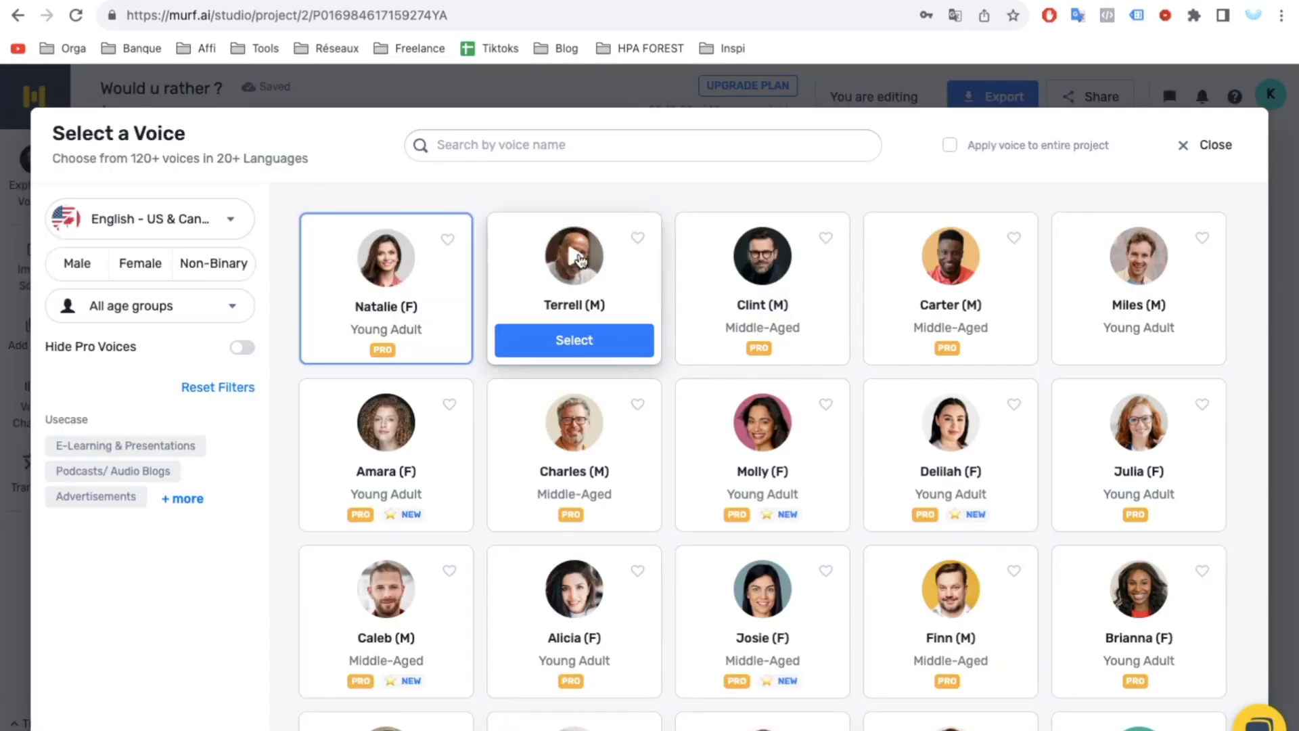
mouse_move(723, 573)
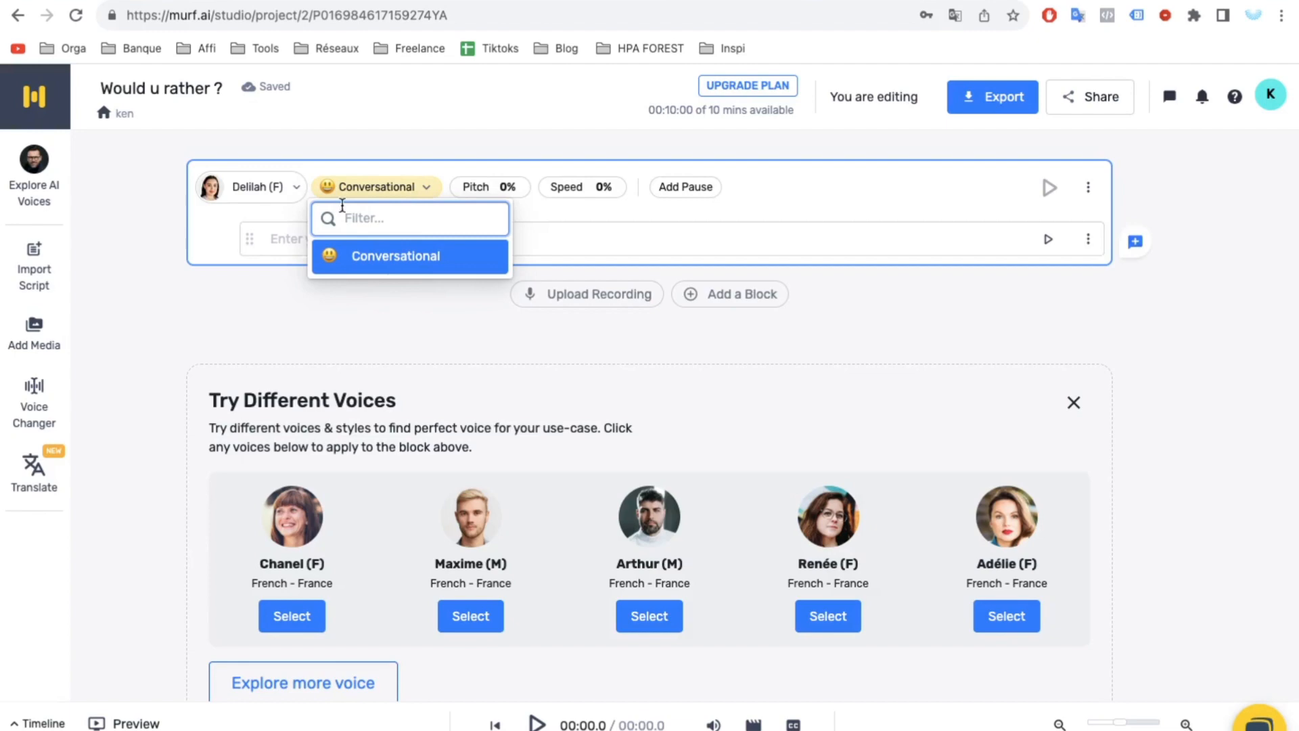
click(410, 318)
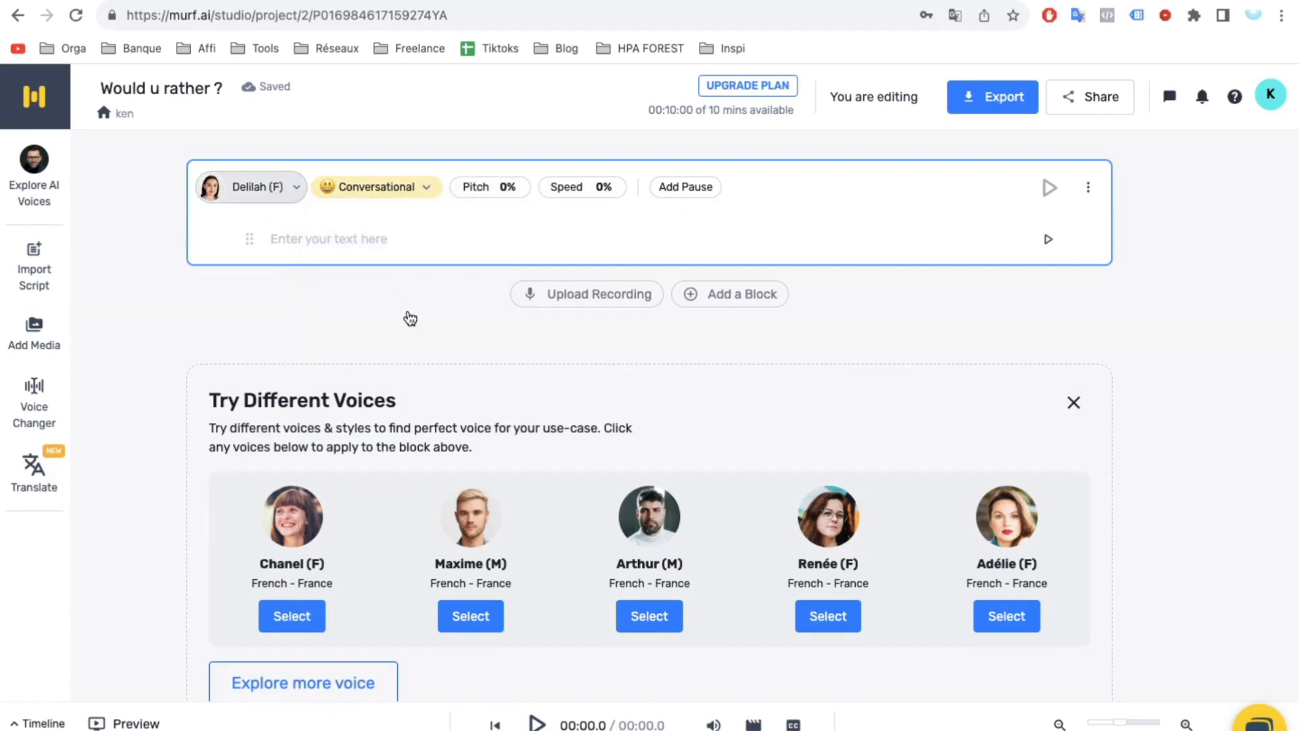
click(250, 187)
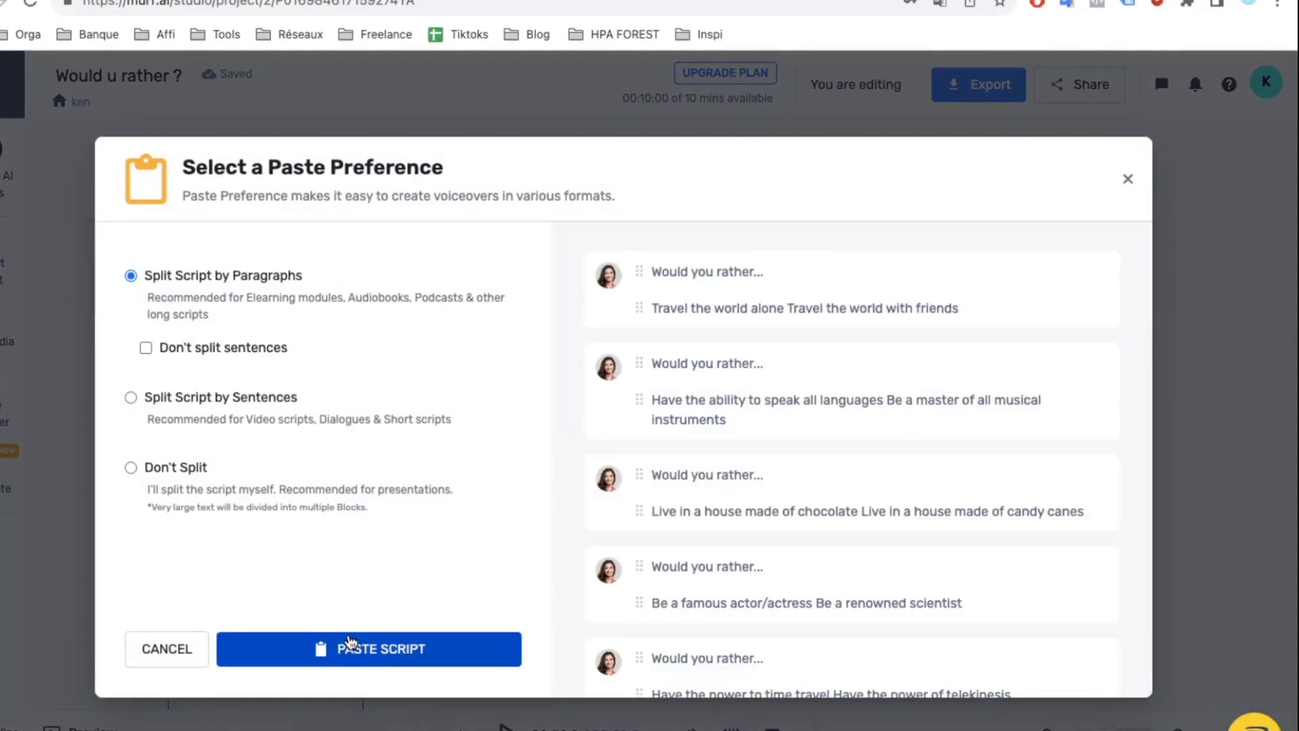
Step: Paste the quiz script split by paragraphs into separate voice blocks
click(369, 648)
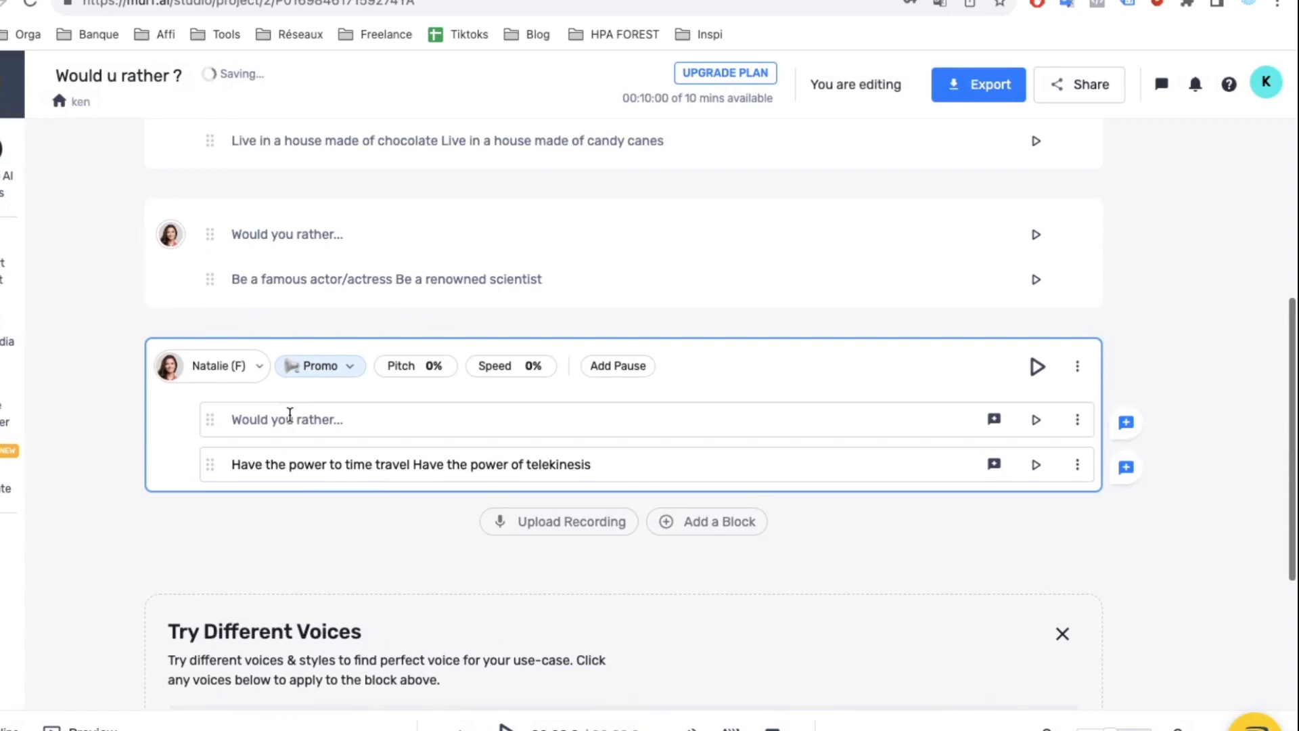
scroll(up, 3)
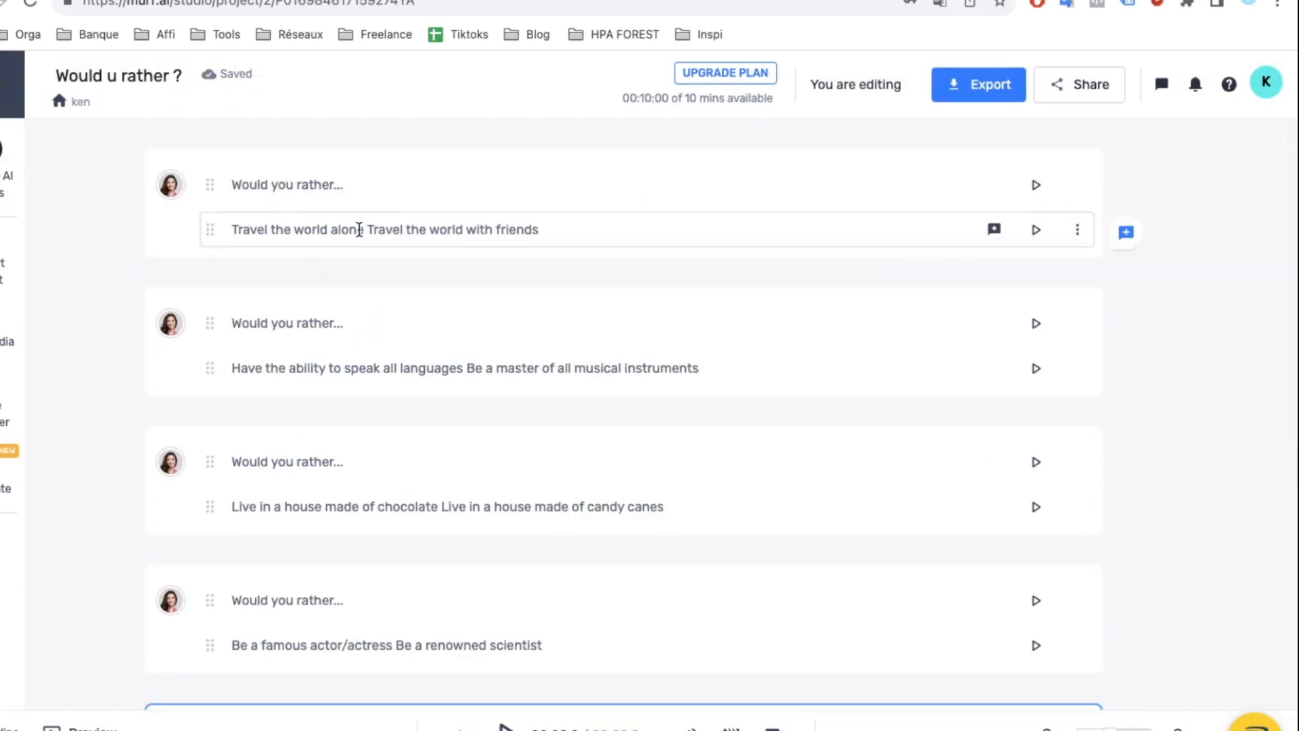